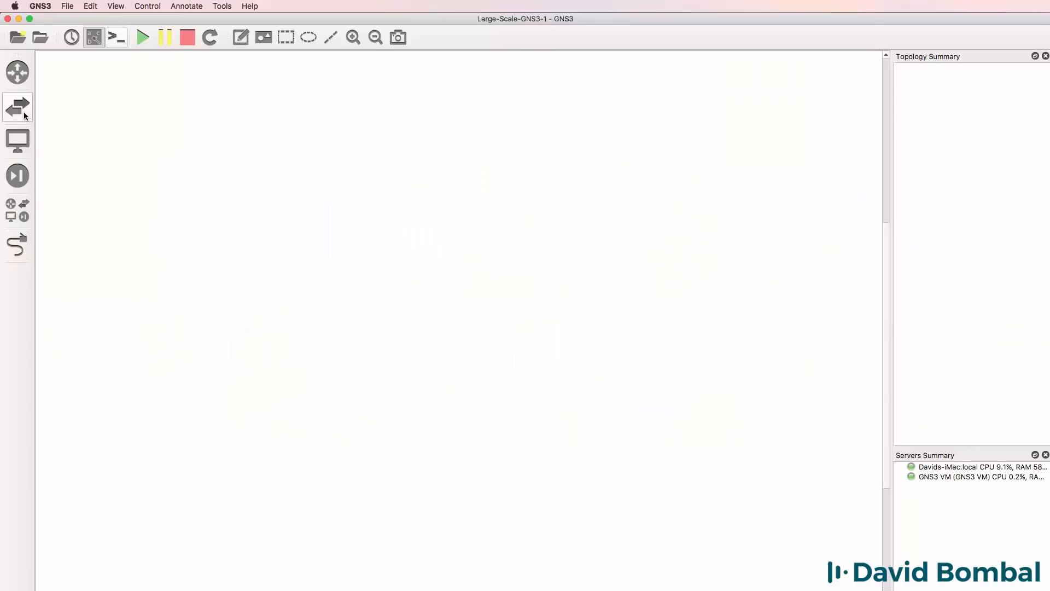
Place EtherSwitch ESW1 and c3725 router R1, linking R1 f0/0 to ESW1 f1/0.
{"action": "left_click", "coordinate": [17, 107]}
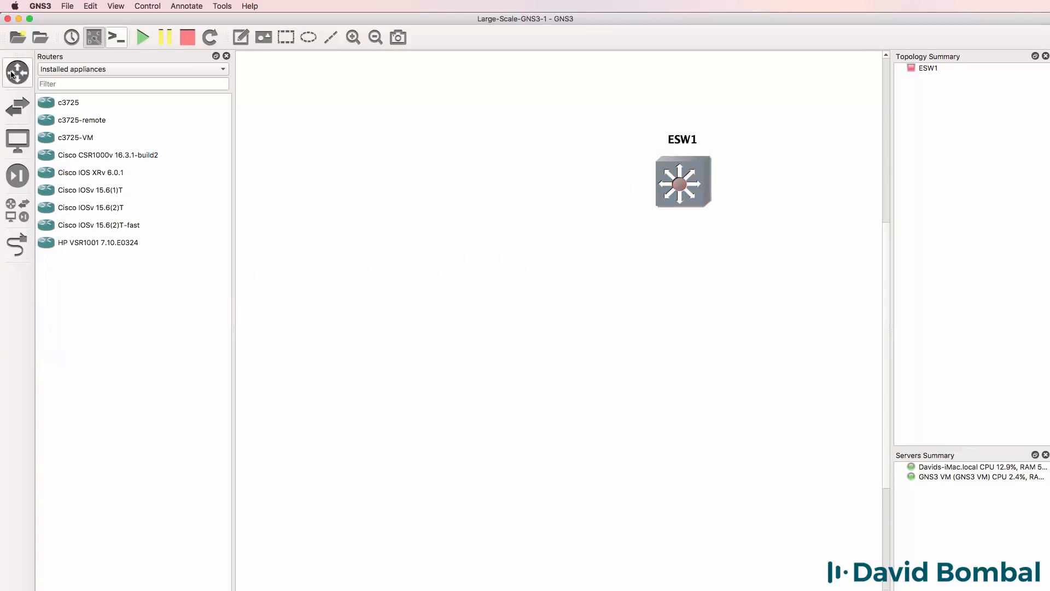
{"action": "left_click", "coordinate": [74, 137]}
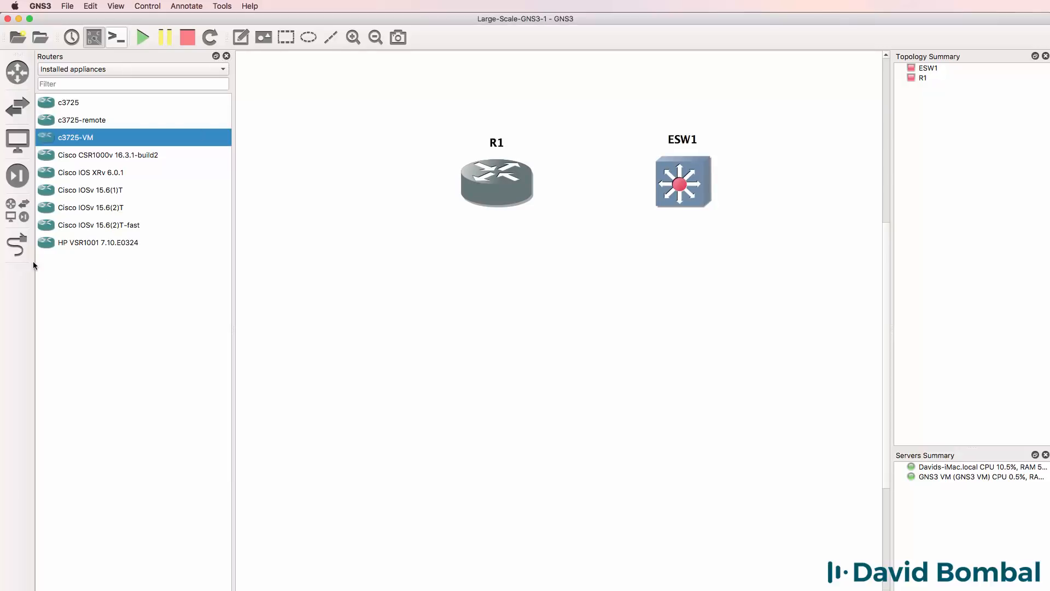
{"action": "left_click", "coordinate": [497, 181]}
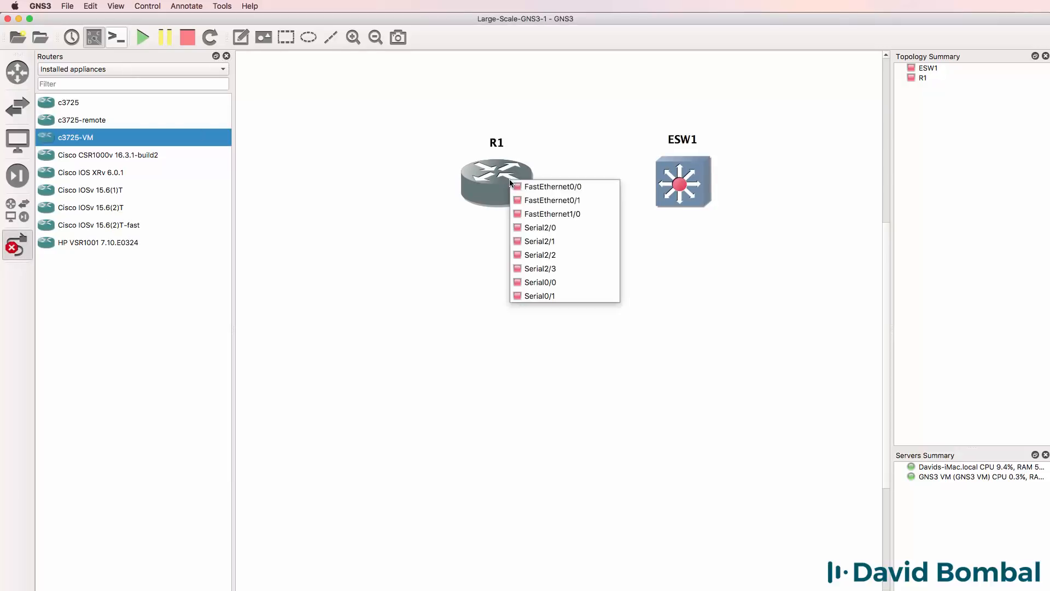
{"action": "left_click", "coordinate": [546, 187]}
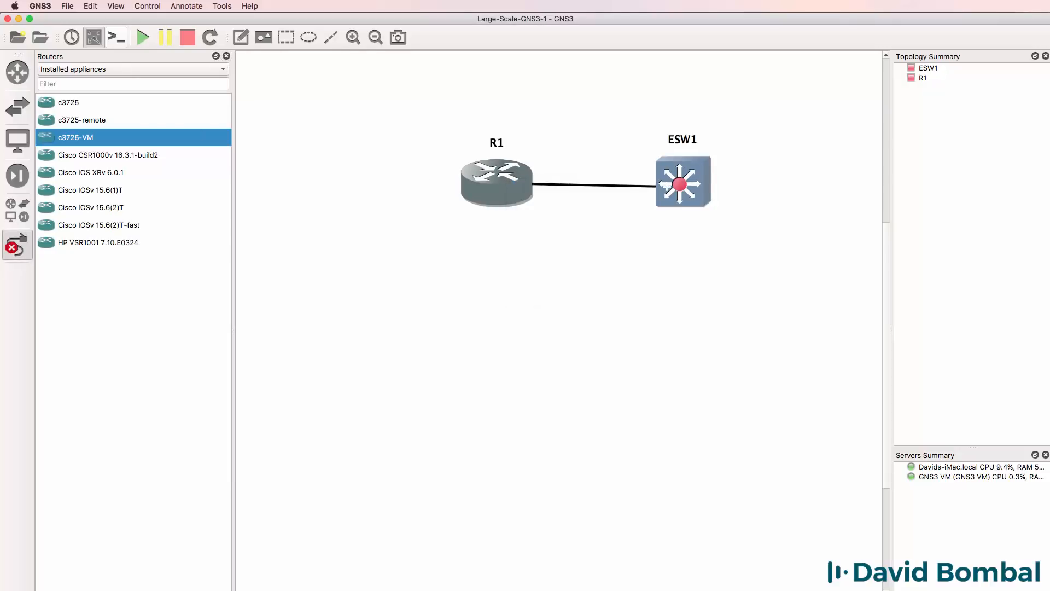
{"action": "left_click", "coordinate": [682, 181]}
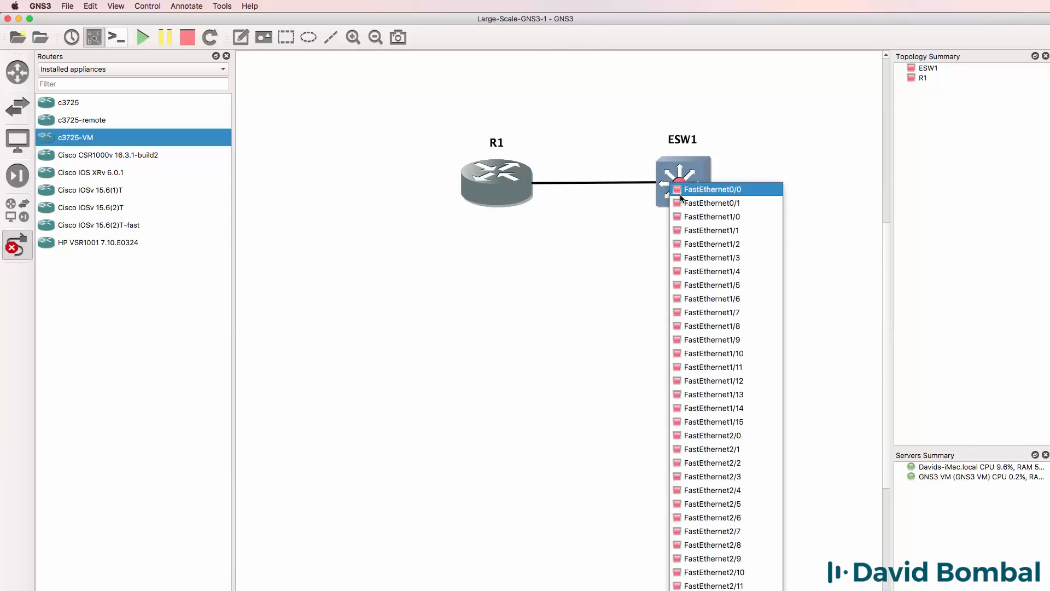
{"action": "left_click", "coordinate": [711, 216]}
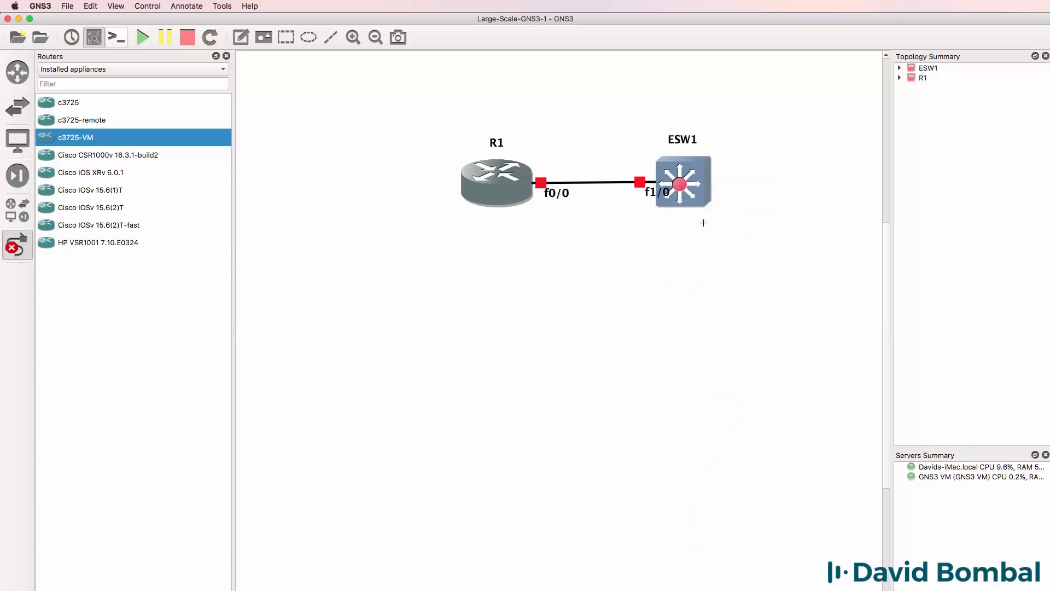
{"action": "mouse_move", "coordinate": [95, 181]}
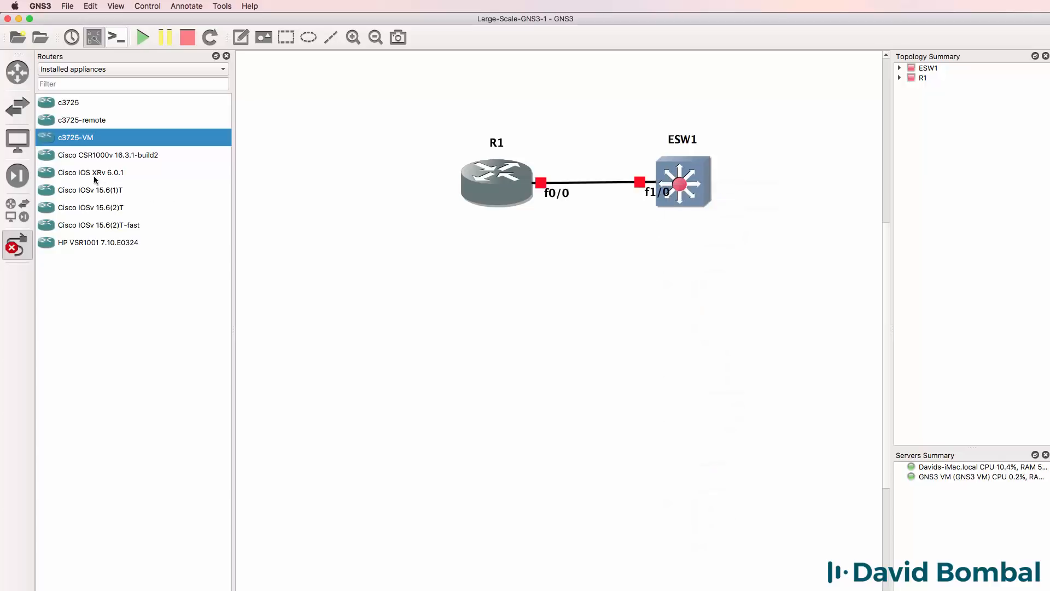
{"action": "mouse_move", "coordinate": [32, 167]}
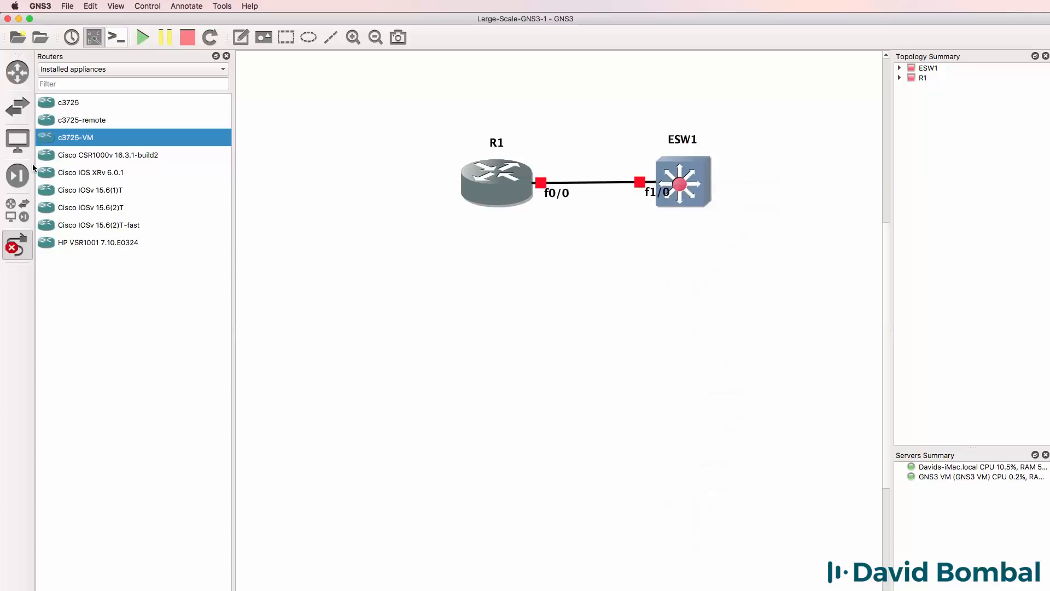
{"action": "mouse_move", "coordinate": [64, 152]}
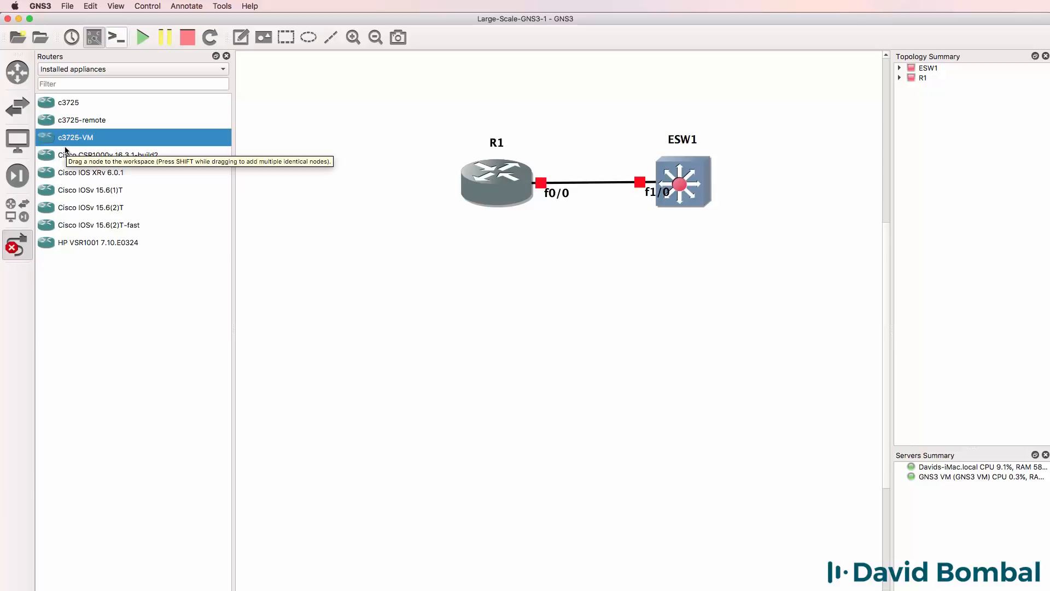
{"action": "mouse_move", "coordinate": [17, 154]}
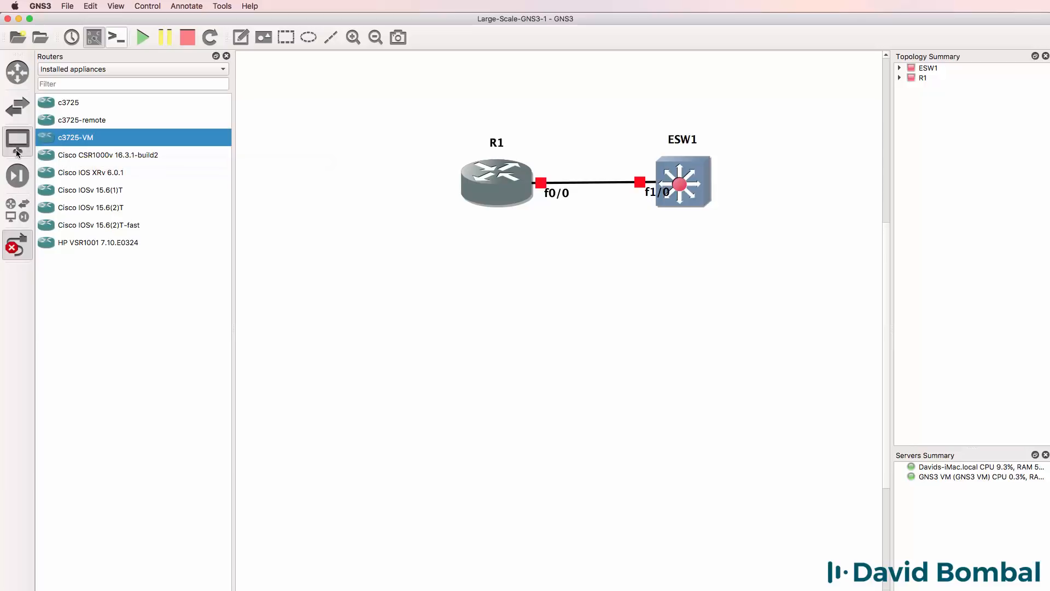
Add an Alpine Linux host and link its eth0 to ESW1 port f1/1.
{"action": "left_click", "coordinate": [14, 141]}
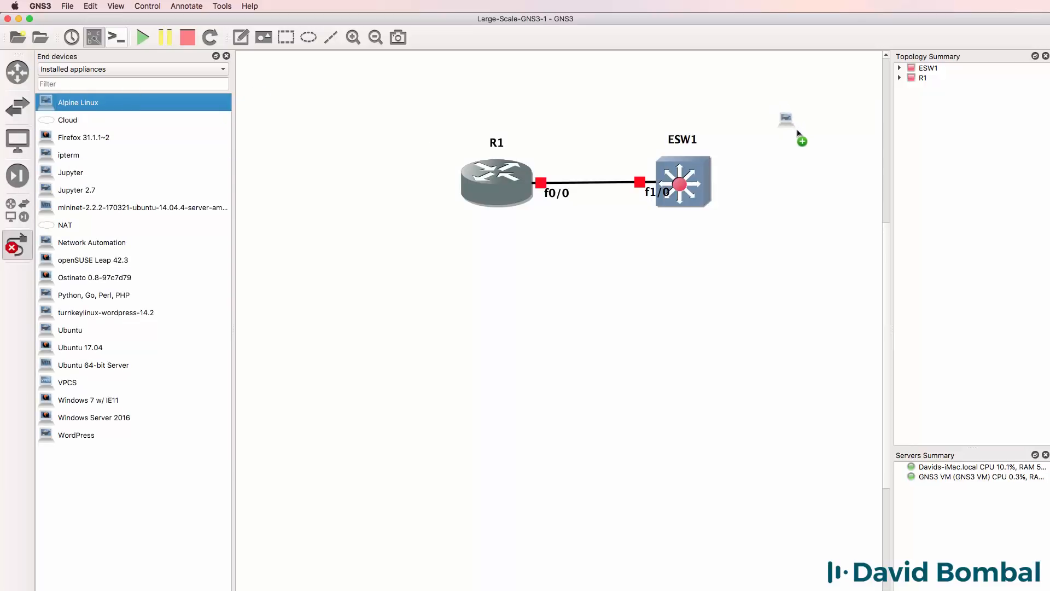
{"action": "left_click", "coordinate": [786, 118]}
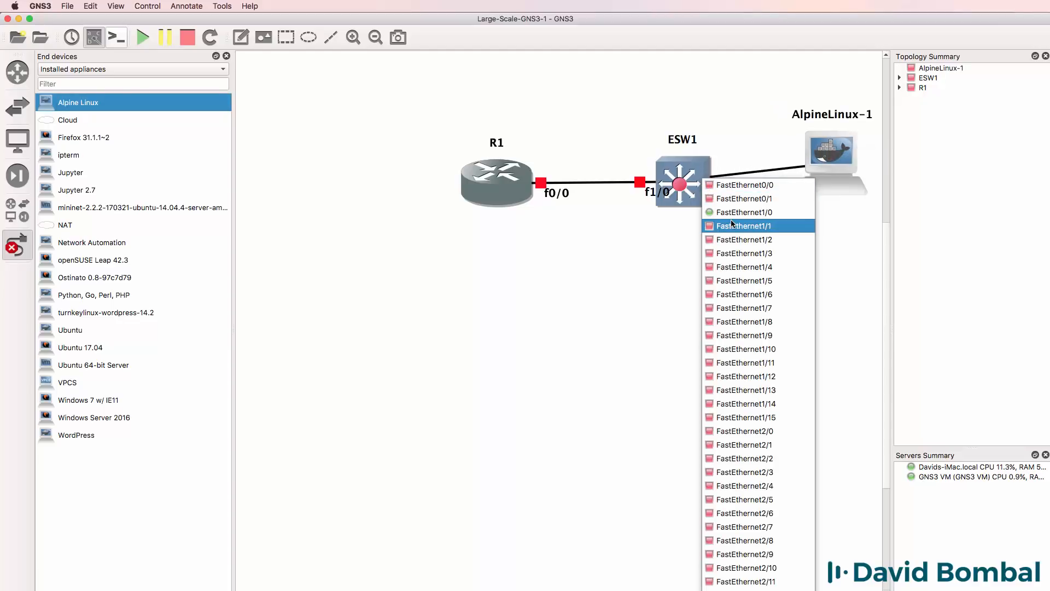
{"action": "left_click", "coordinate": [744, 225]}
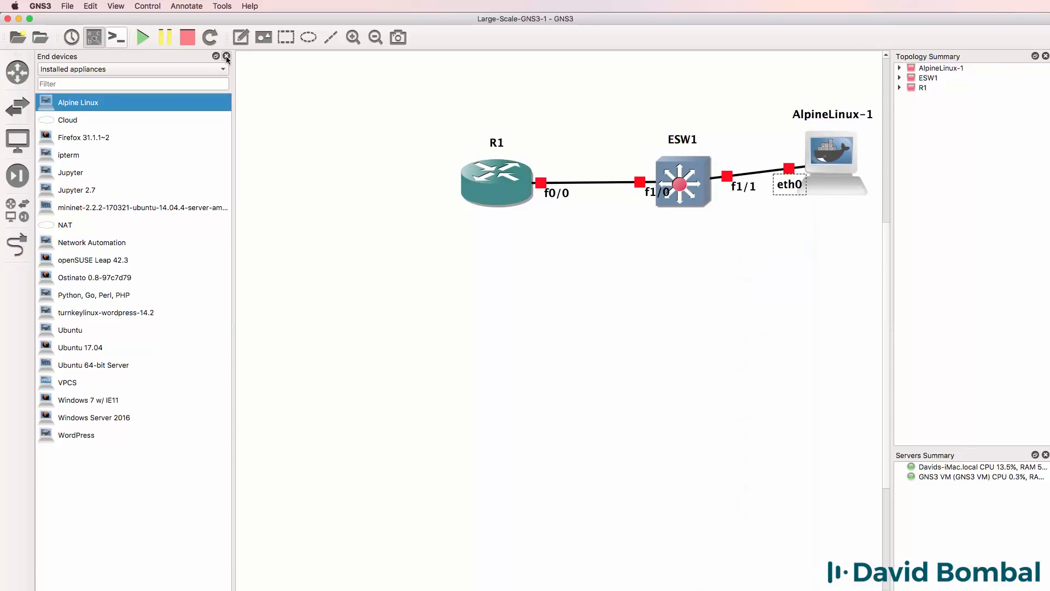
{"action": "left_click", "coordinate": [226, 57]}
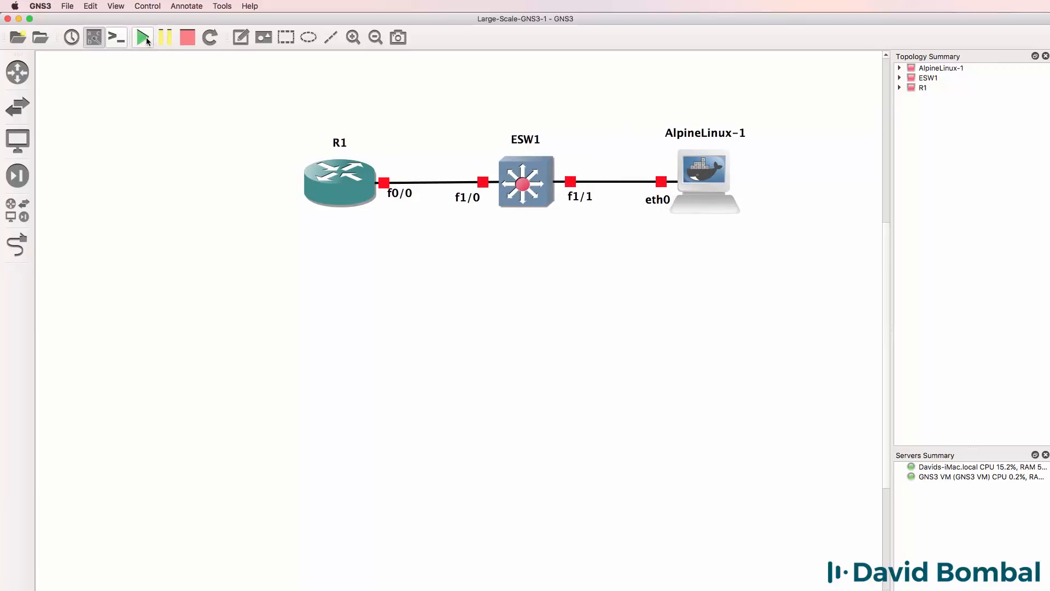
Start all nodes in the topology.
{"action": "left_click", "coordinate": [143, 37]}
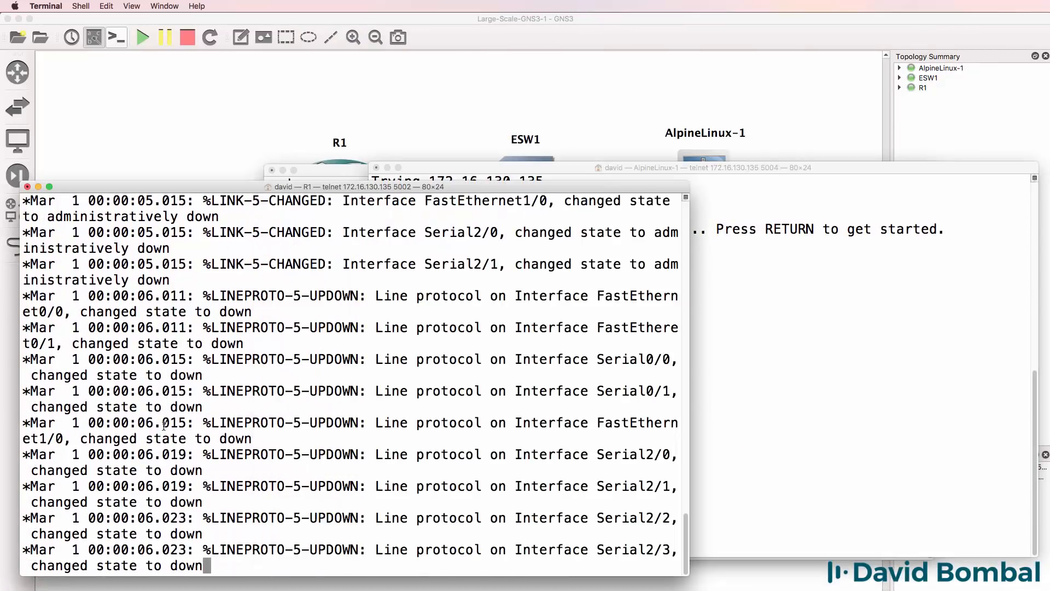
Bring up the ESW1 console and review ports listed under default VLAN 1.
{"action": "key", "text": "return"}
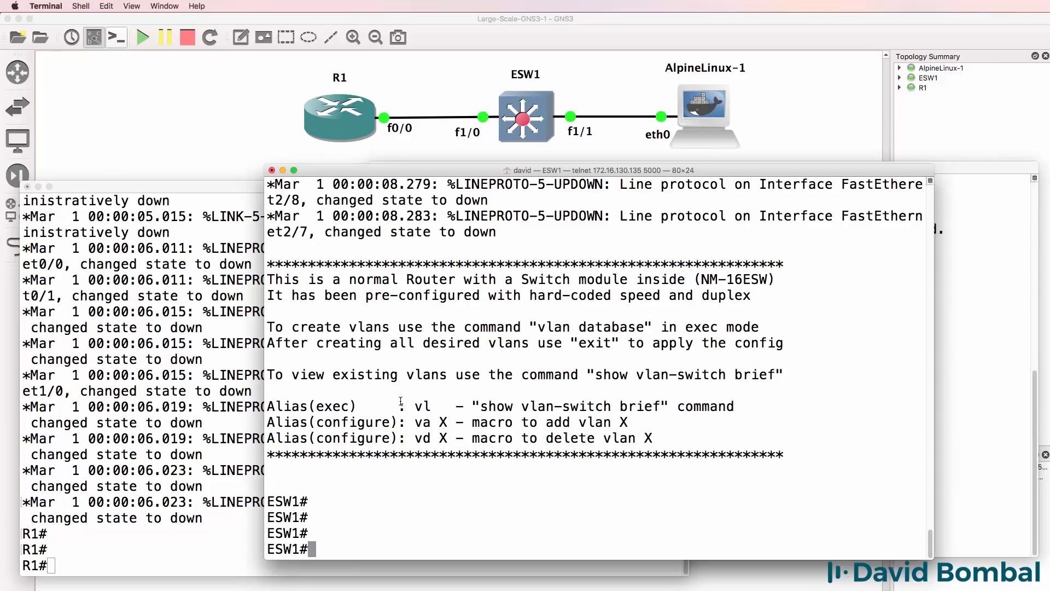
{"action": "left_click_drag", "start_coordinate": [396, 406], "coordinate": [516, 406]}
{"action": "type", "text": "vl"}
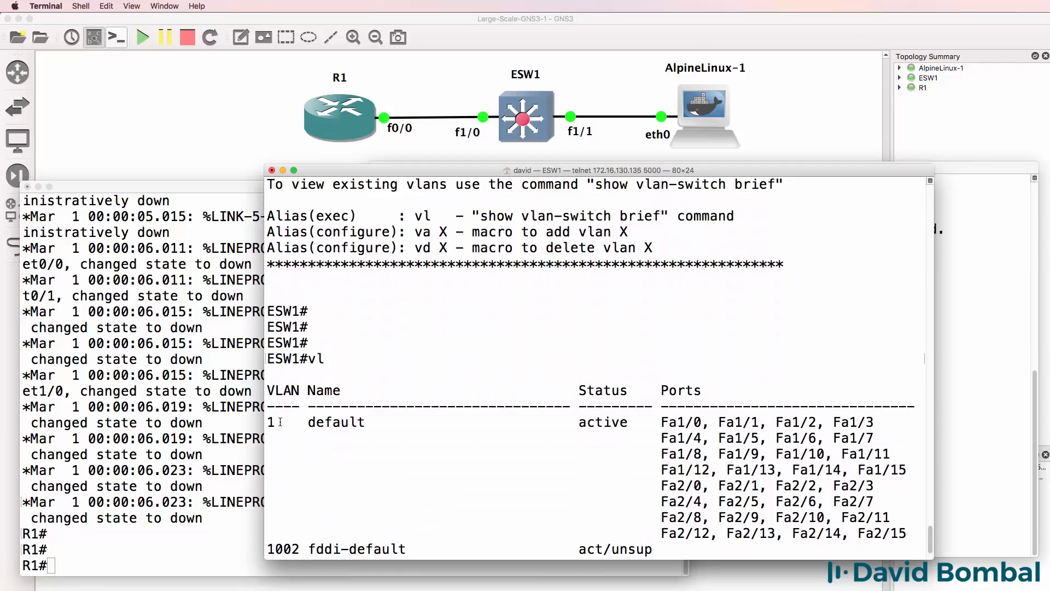
{"action": "left_click_drag", "start_coordinate": [271, 421], "coordinate": [850, 532]}
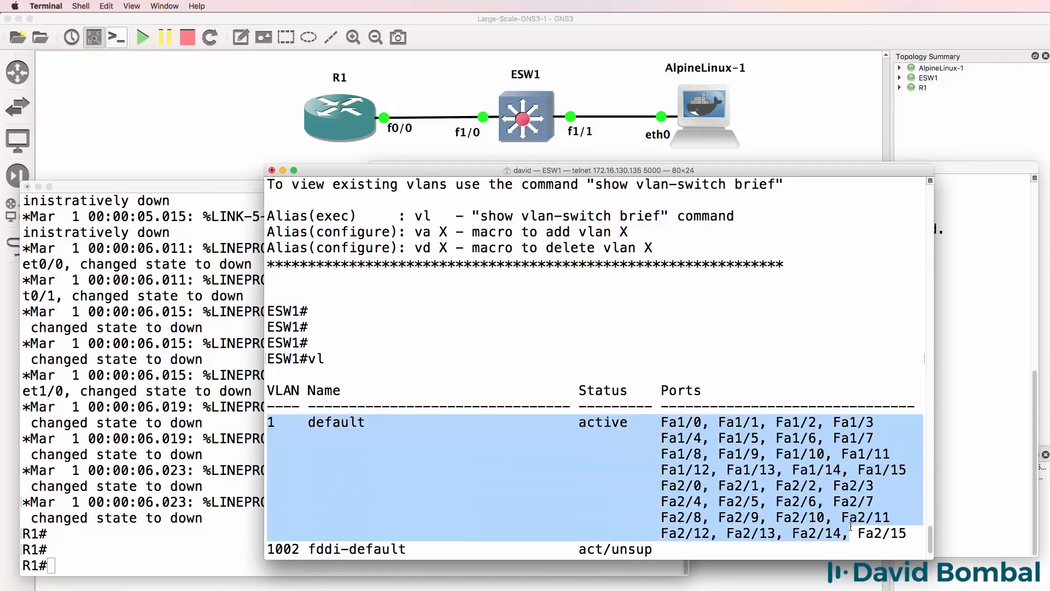
{"action": "scroll", "scroll_direction": "down", "scroll_amount": 3}
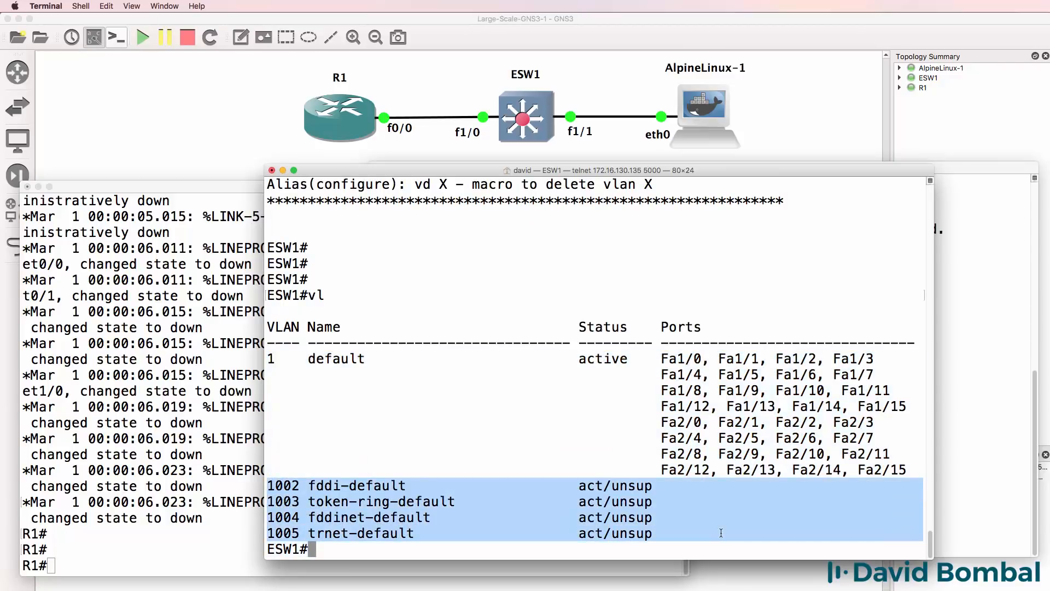
{"action": "mouse_move", "coordinate": [599, 428]}
{"action": "type", "text": "show vtp status"}
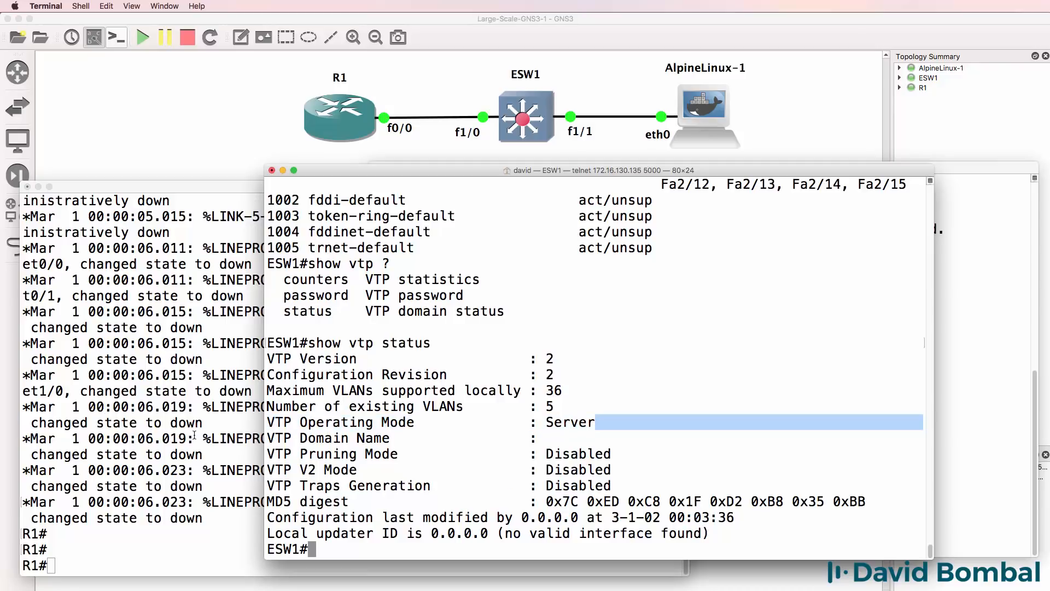
Set ESW1 to VTP transparent mode and confirm it with show vtp status.
{"action": "type", "text": "conf t"}
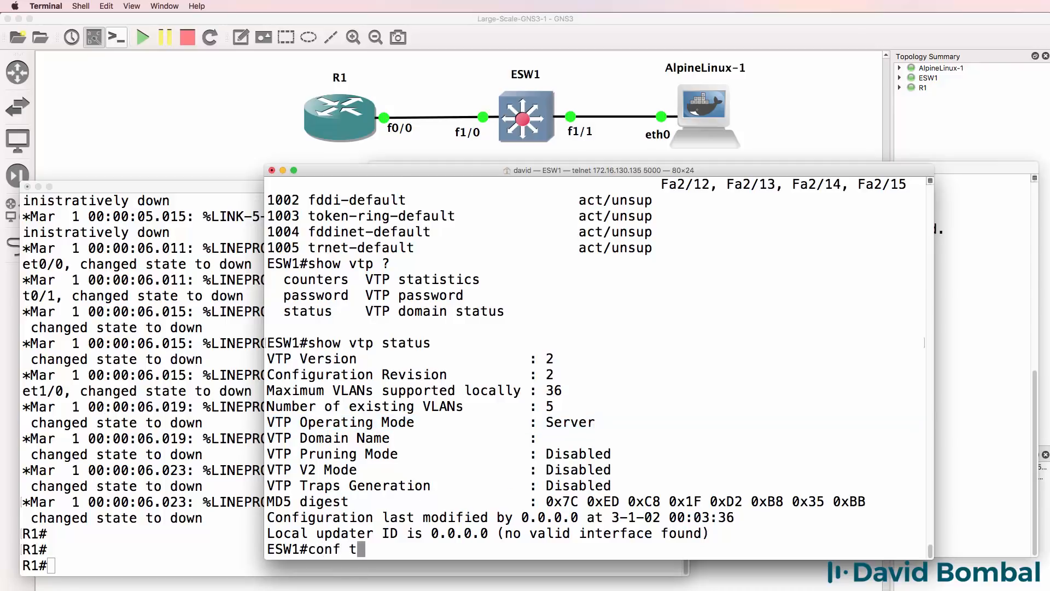
{"action": "type", "text": "vtp mod"}
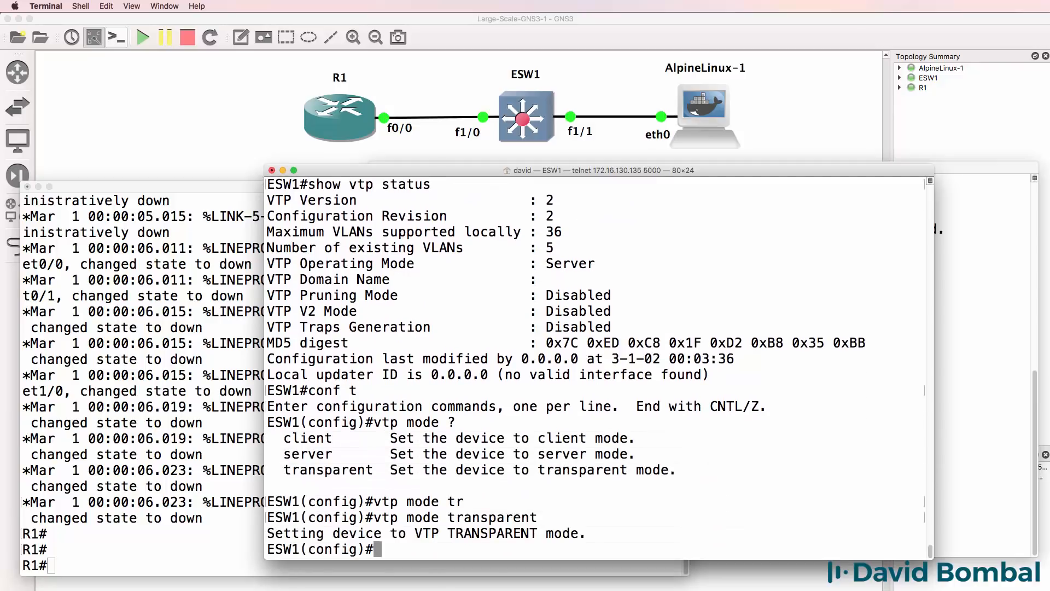
{"action": "type", "text": "end"}
{"action": "type", "text": "show vtp status"}
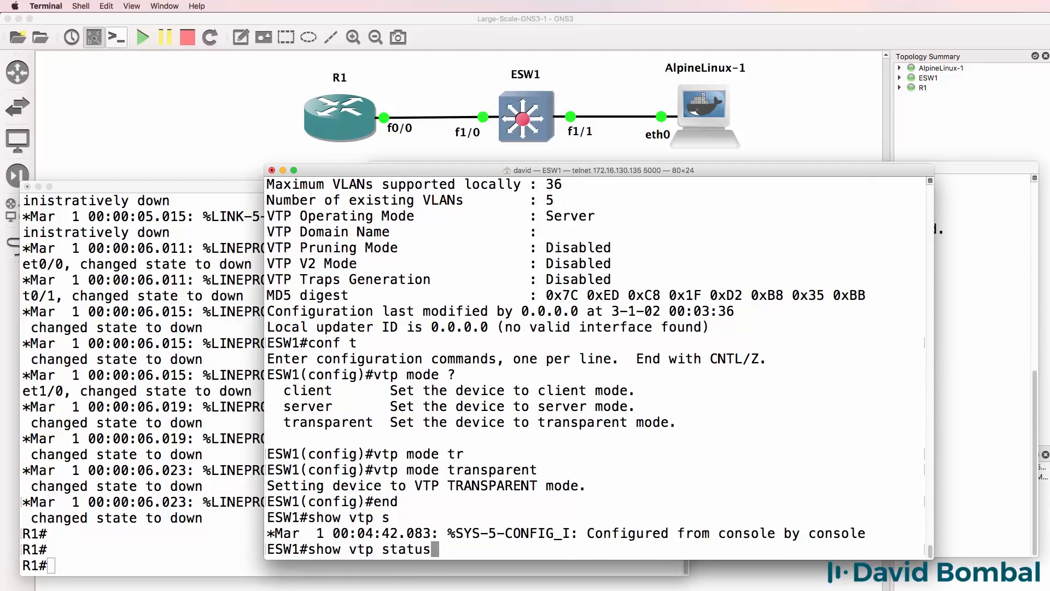
{"action": "key", "text": "Return"}
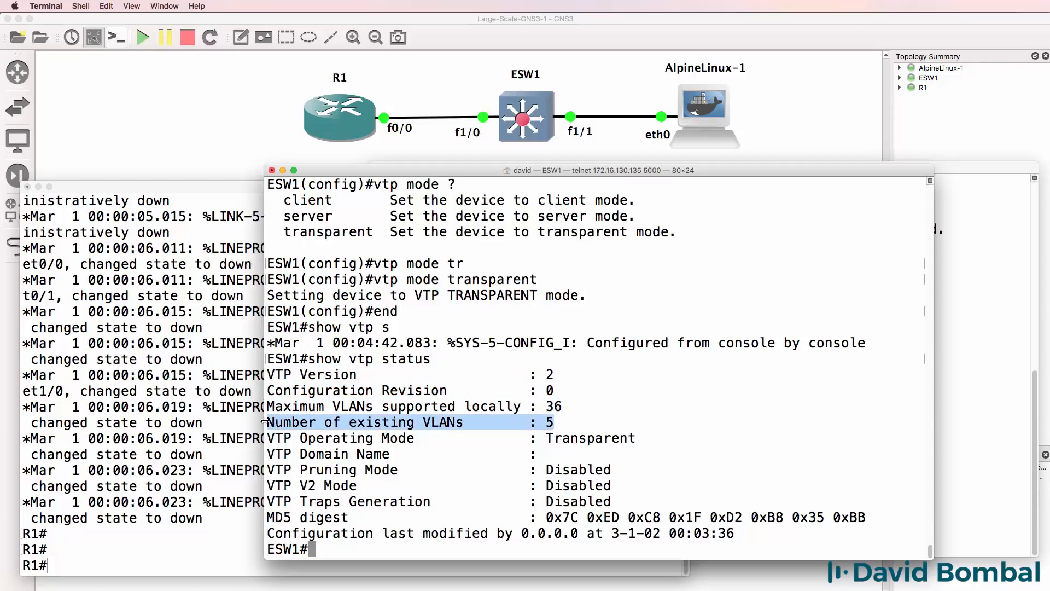
Display the VLAN summary with show vlan-switch brief.
{"action": "type", "text": "sh vlan bri"}
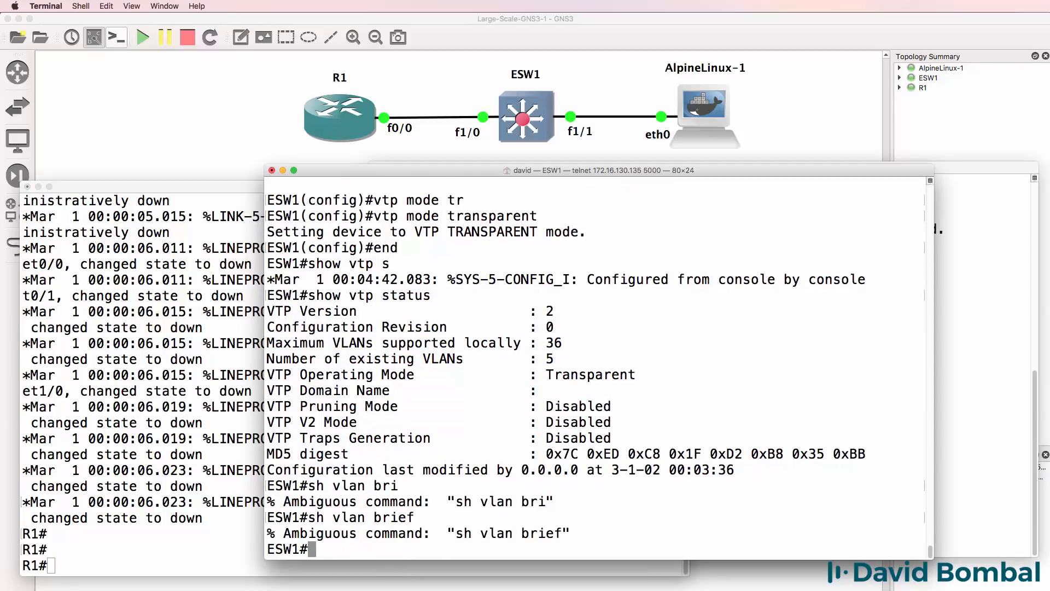
{"action": "type", "text": "show vlan"}
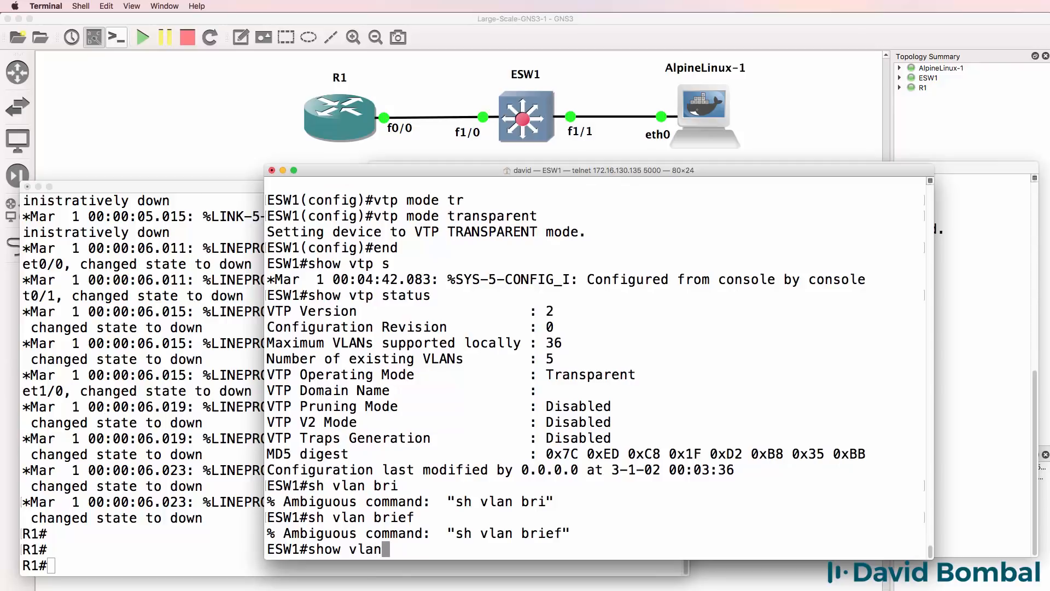
{"action": "type", "text": "show vlan-switch"}
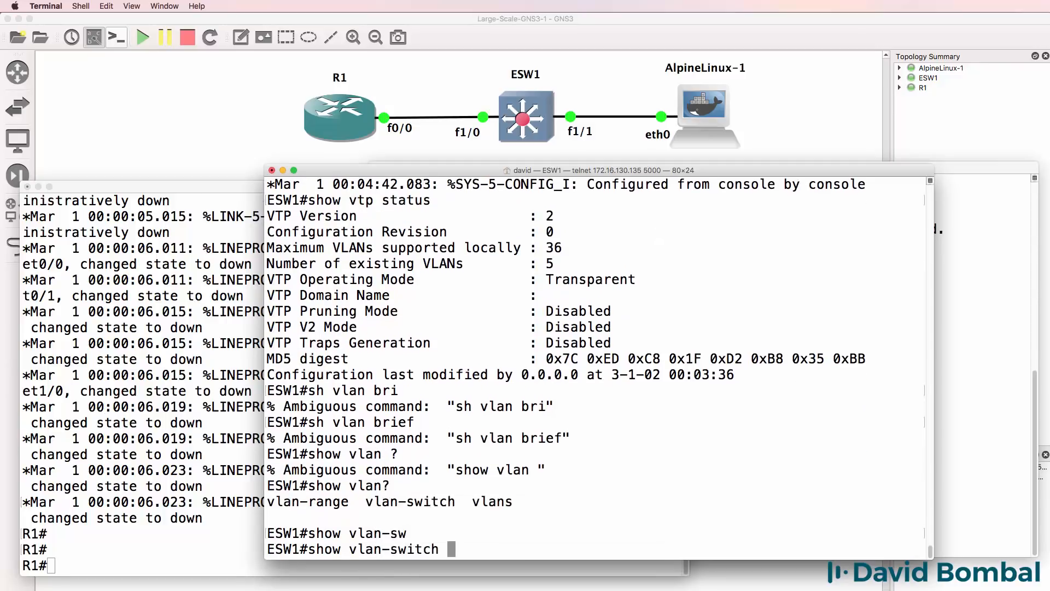
{"action": "type", "text": "brief"}
{"action": "type", "text": "vlan 10"}
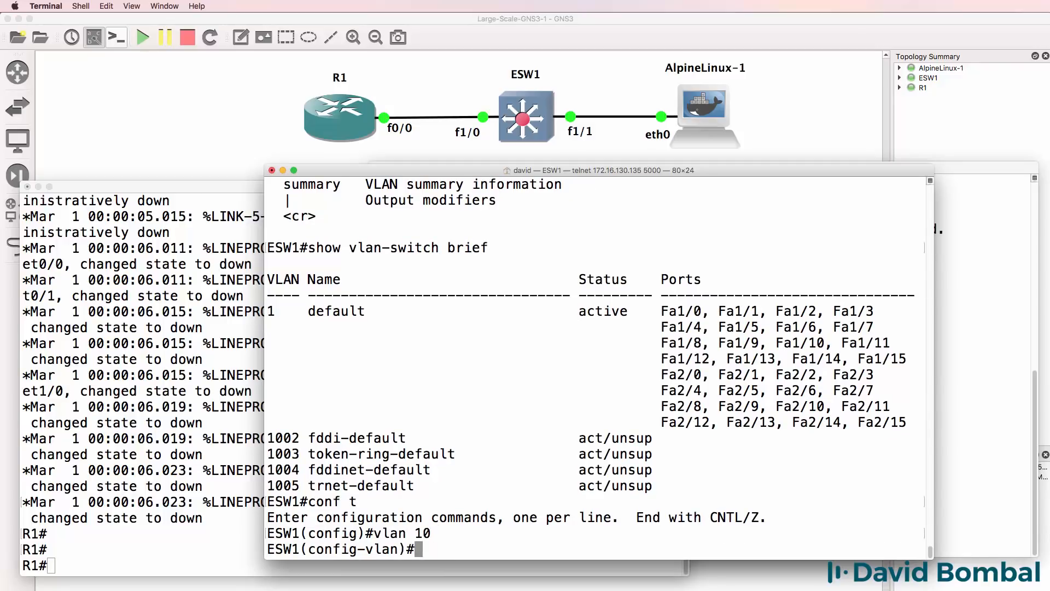
Create VLANs 10 sales, 20 support and 30 admin.
{"action": "type", "text": "name sales"}
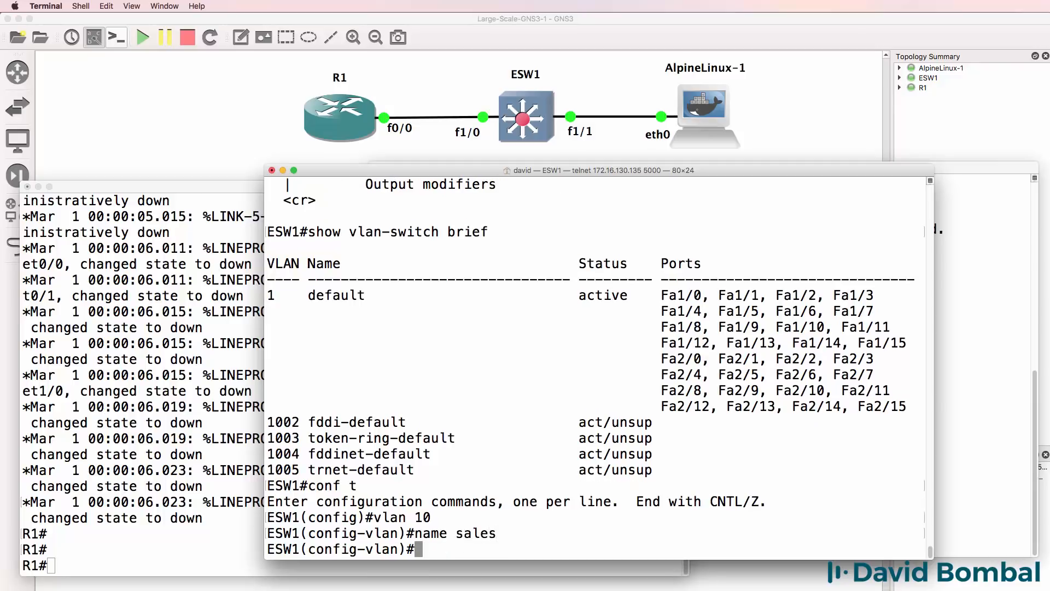
{"action": "type", "text": "vlan 20"}
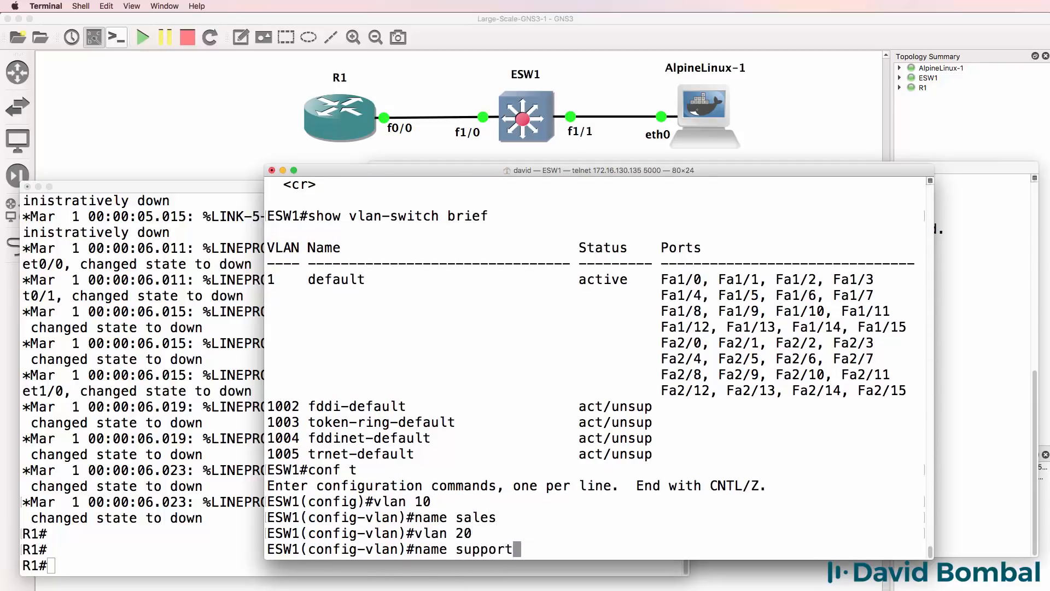
{"action": "type", "text": "vlan 30"}
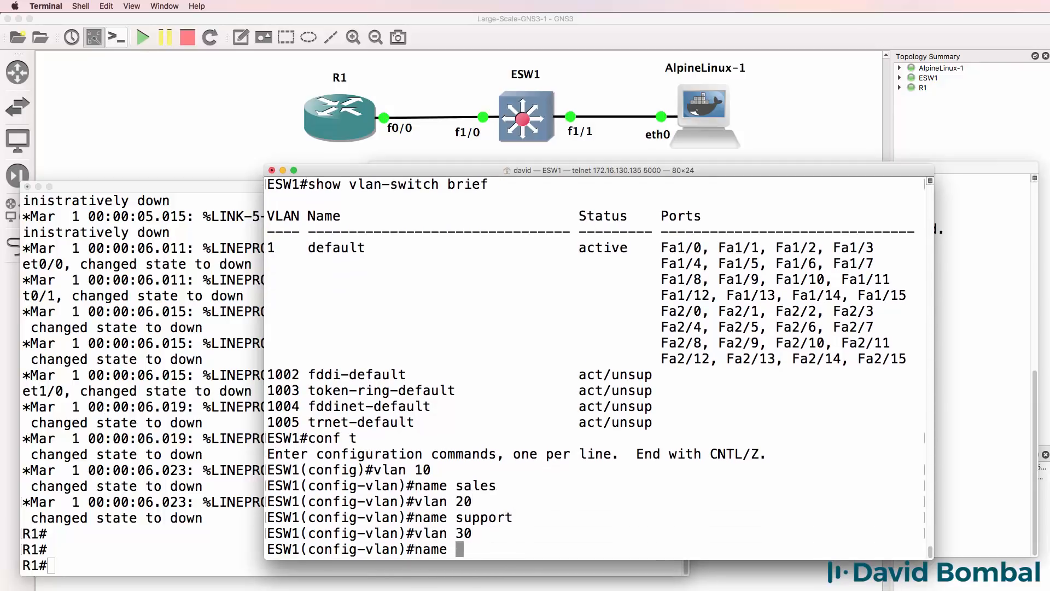
{"action": "type", "text": "admin"}
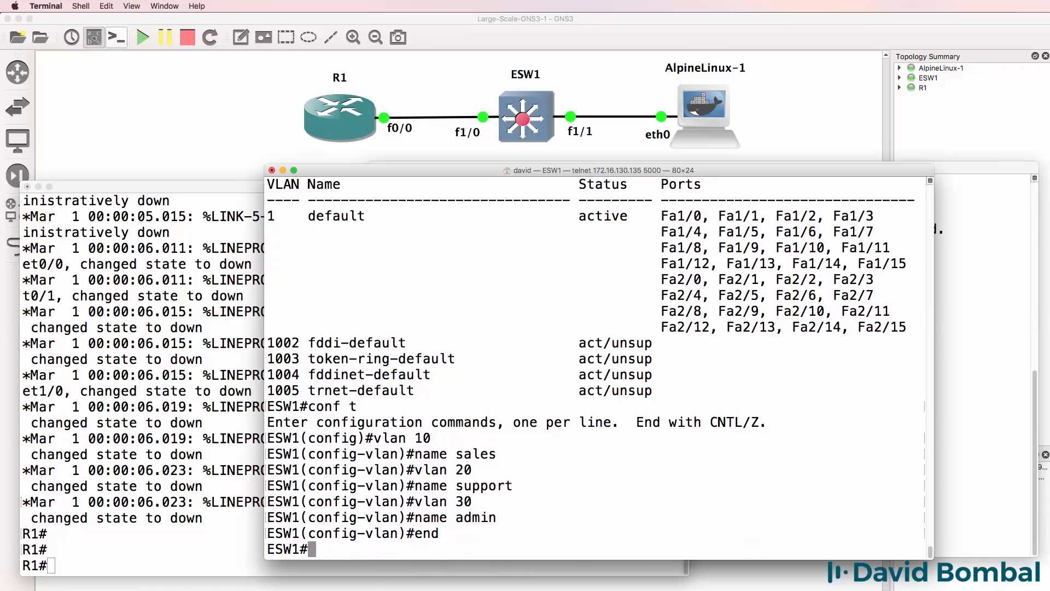
Verify the three new VLANs are active and reenter global configuration.
{"action": "type", "text": "vl"}
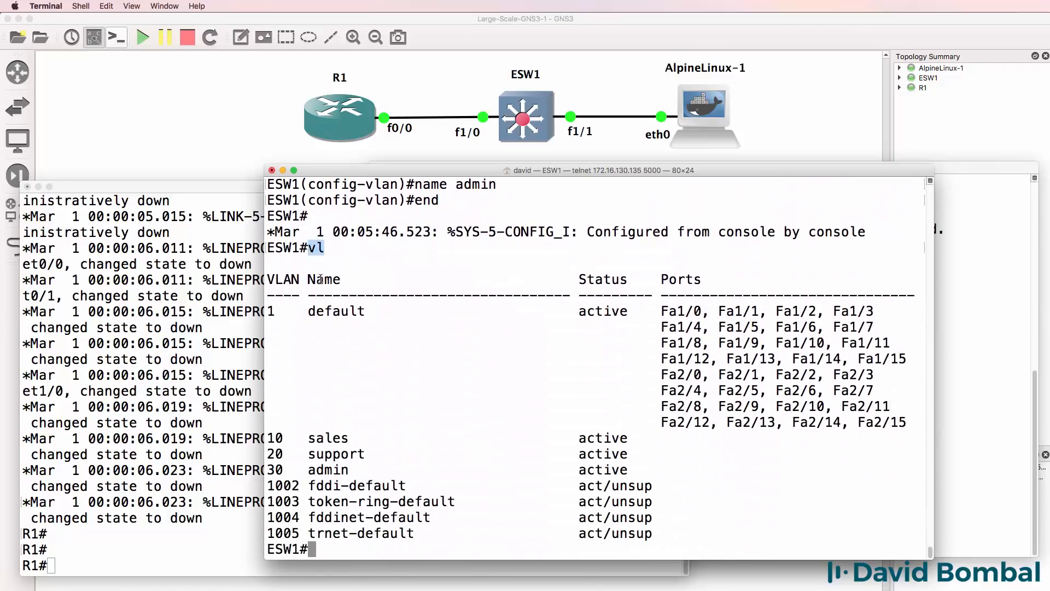
{"action": "type", "text": "show vlan-switch brief"}
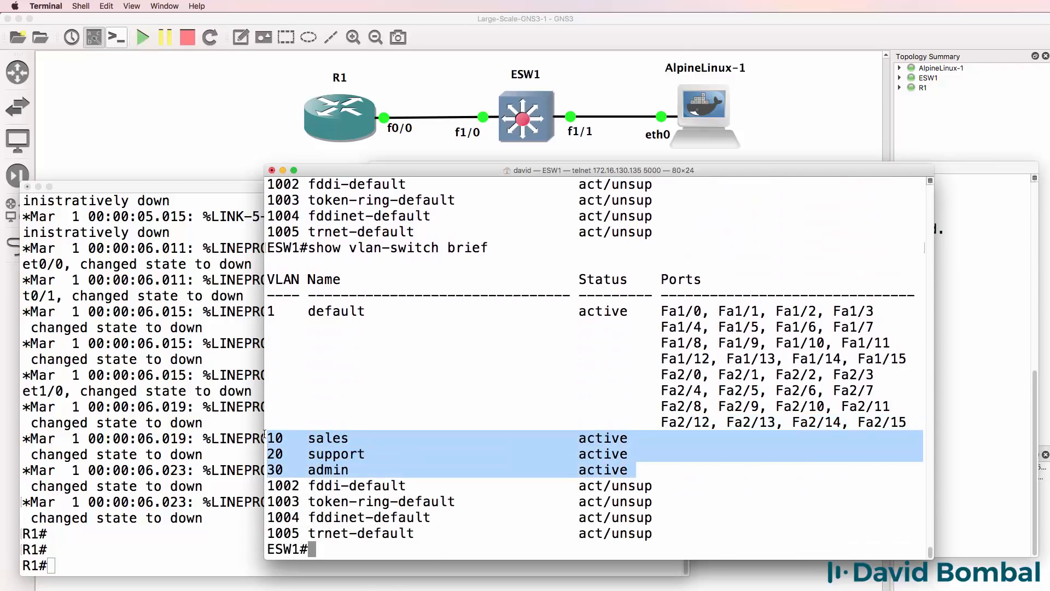
{"action": "mouse_move", "coordinate": [452, 411]}
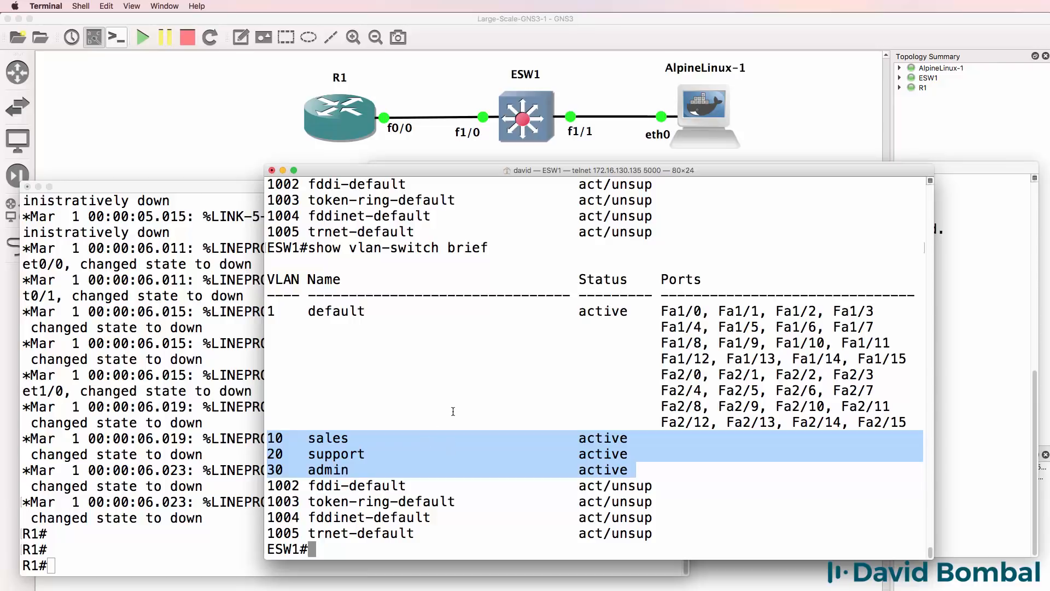
{"action": "mouse_move", "coordinate": [373, 444]}
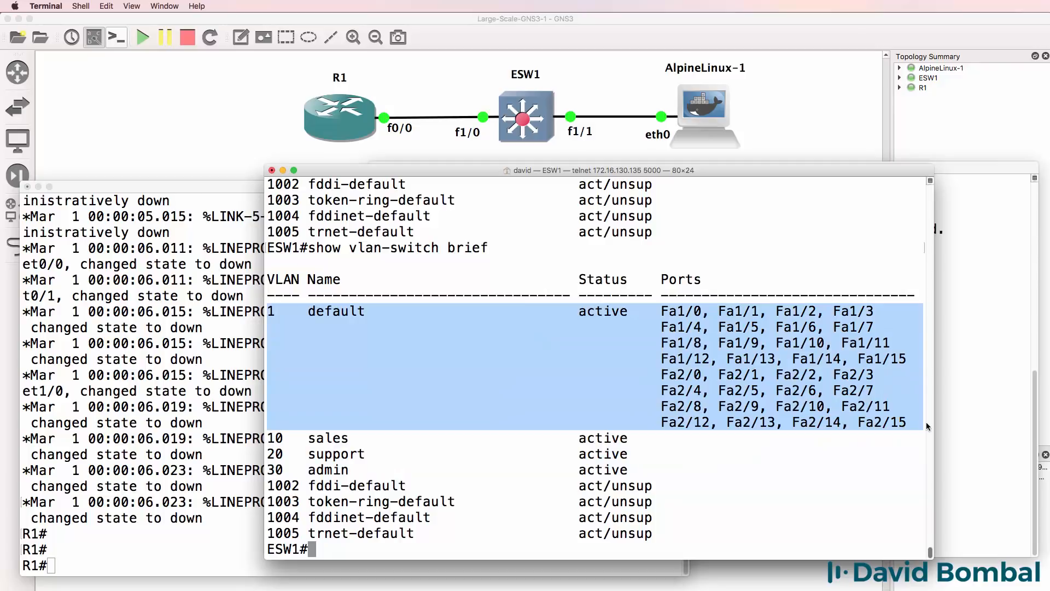
{"action": "type", "text": "conf t"}
{"action": "type", "text": "int"}
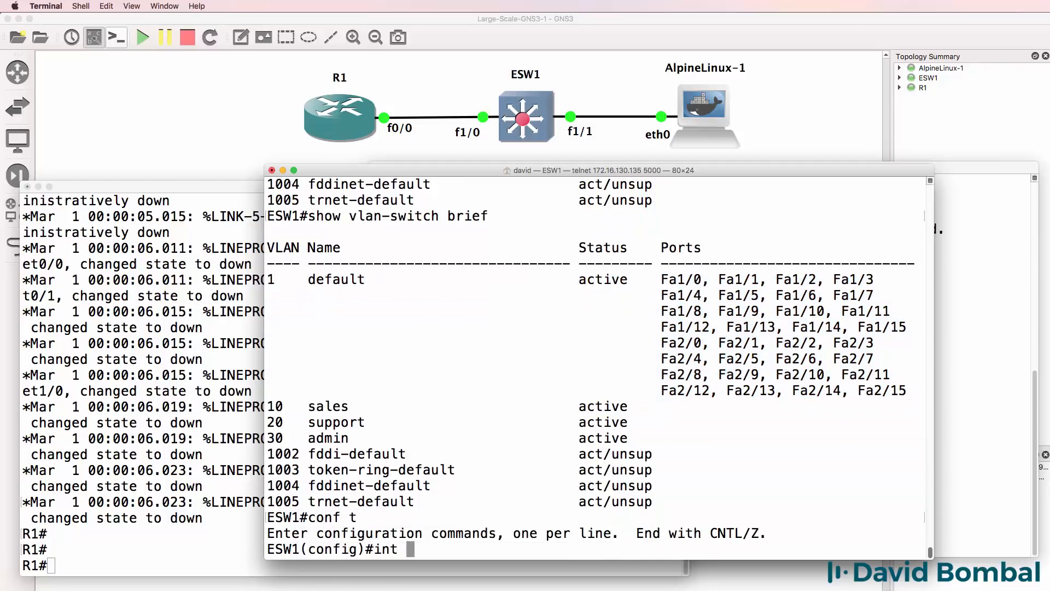
Make FastEthernet 1/1–1/2 access ports in VLAN 10.
{"action": "type", "text": "?"}
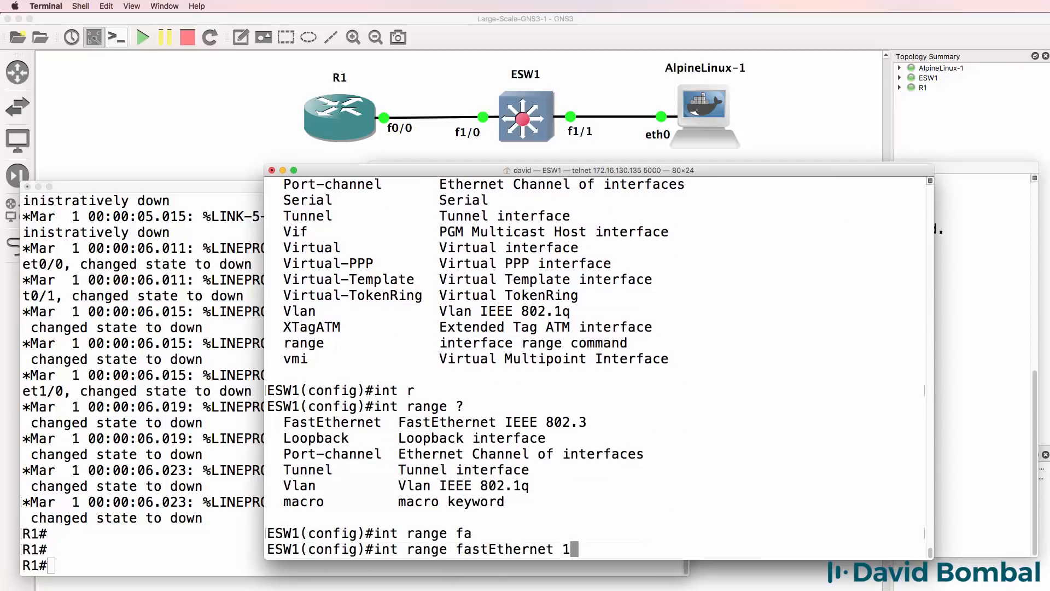
{"action": "type", "text": "/1 ?"}
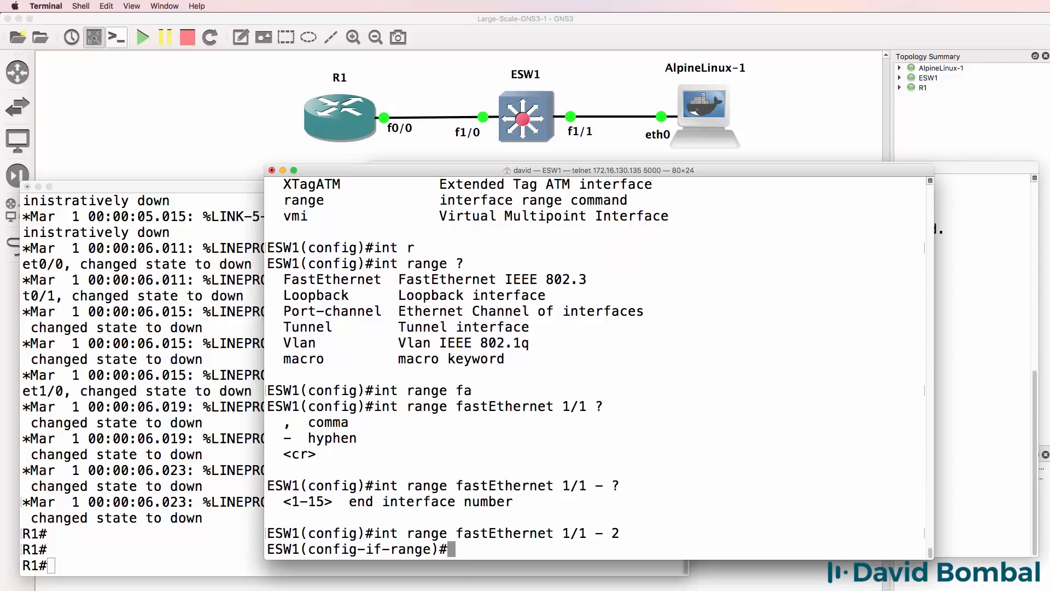
{"action": "type", "text": "switchport mode"}
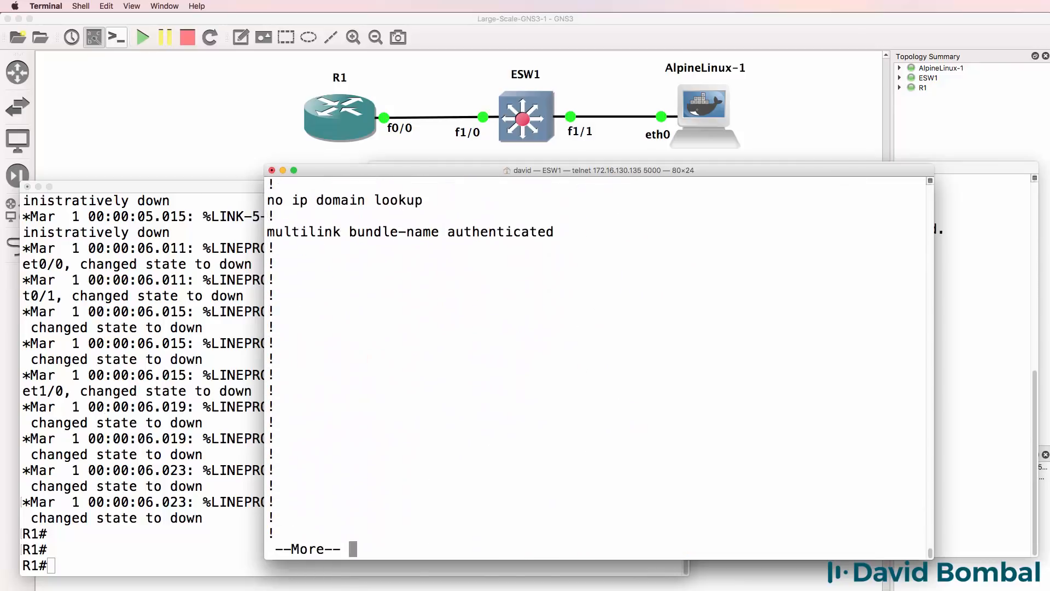
Page through the running configuration to confirm the VLAN 10 port settings.
{"action": "key", "text": "space"}
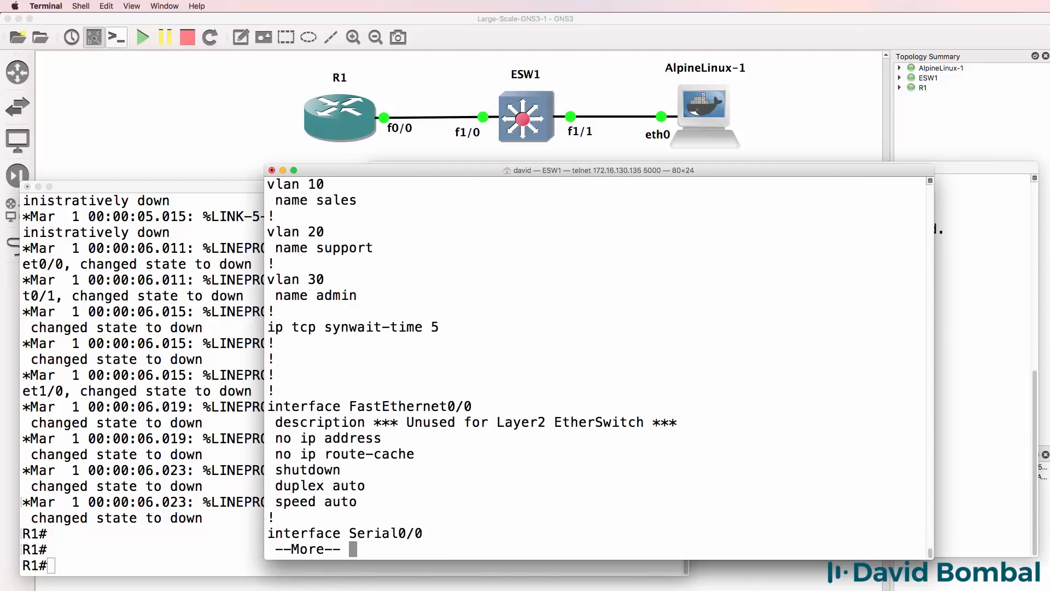
{"action": "key", "text": "space"}
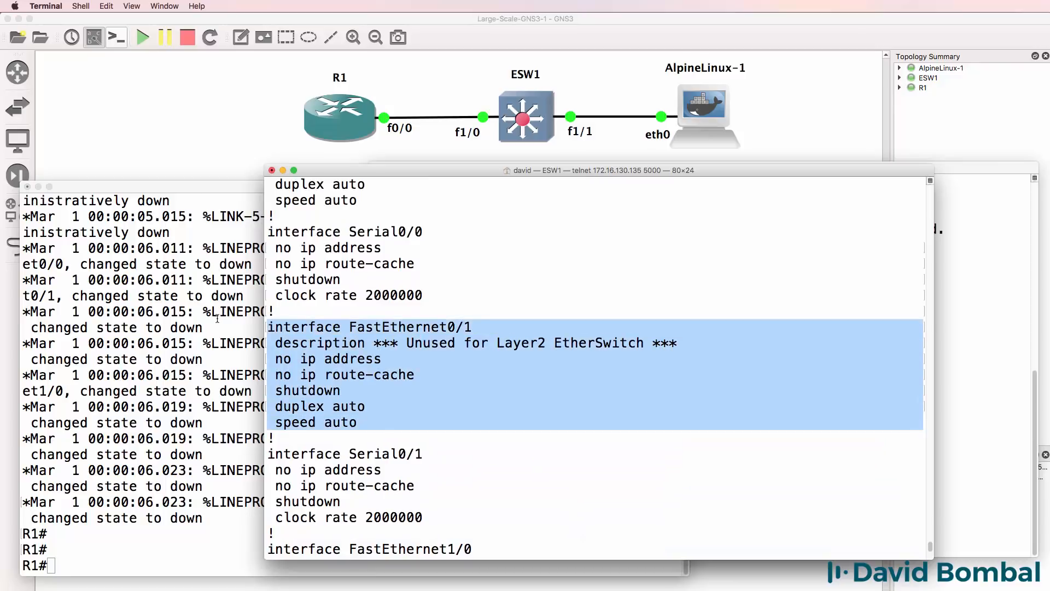
{"action": "scroll", "scroll_direction": "down", "scroll_amount": 3}
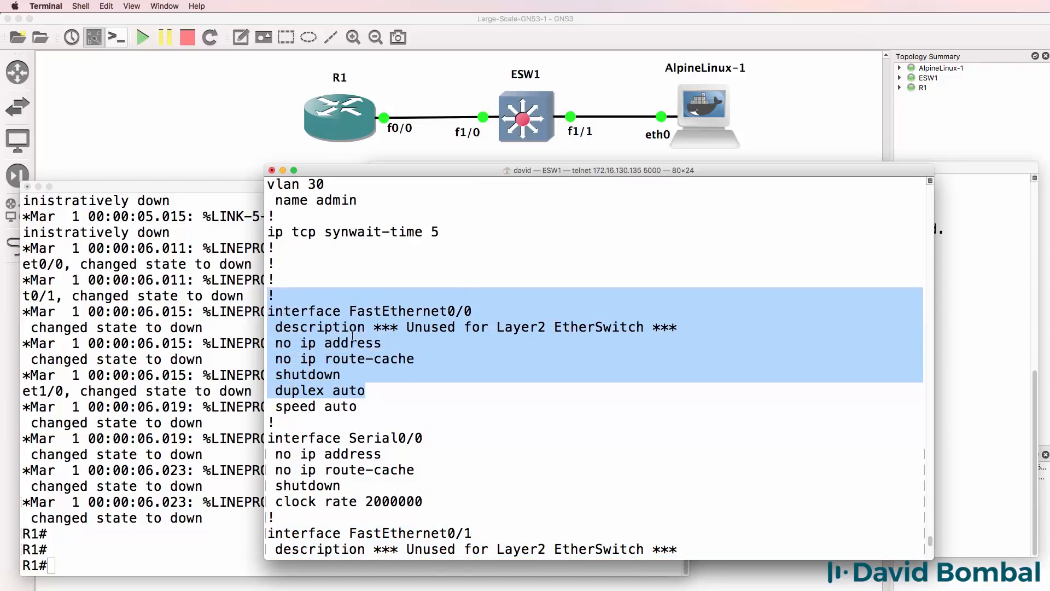
{"action": "scroll", "scroll_direction": "down", "scroll_amount": 3}
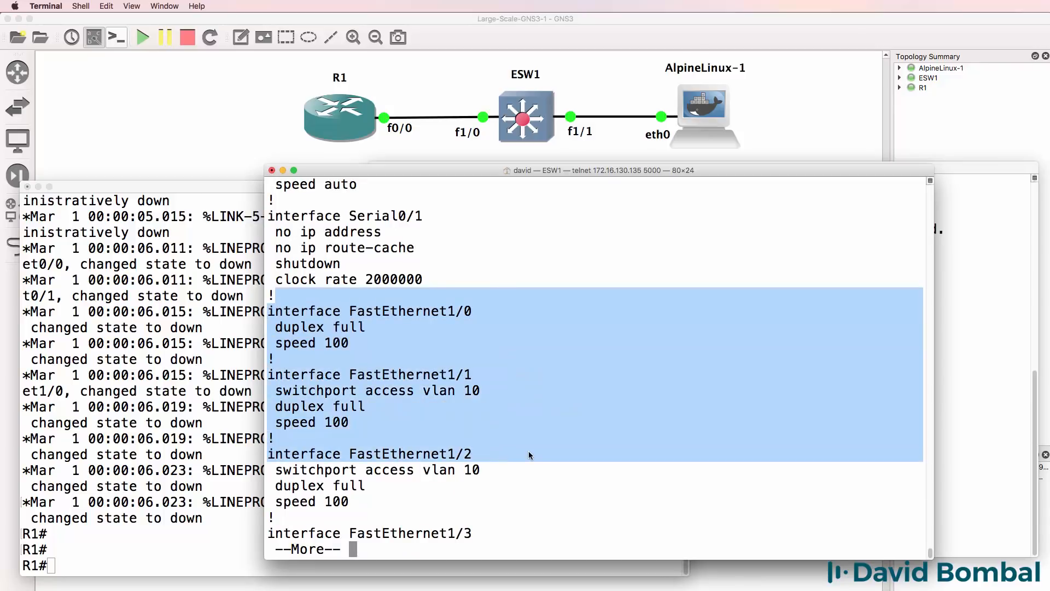
{"action": "key", "text": "space"}
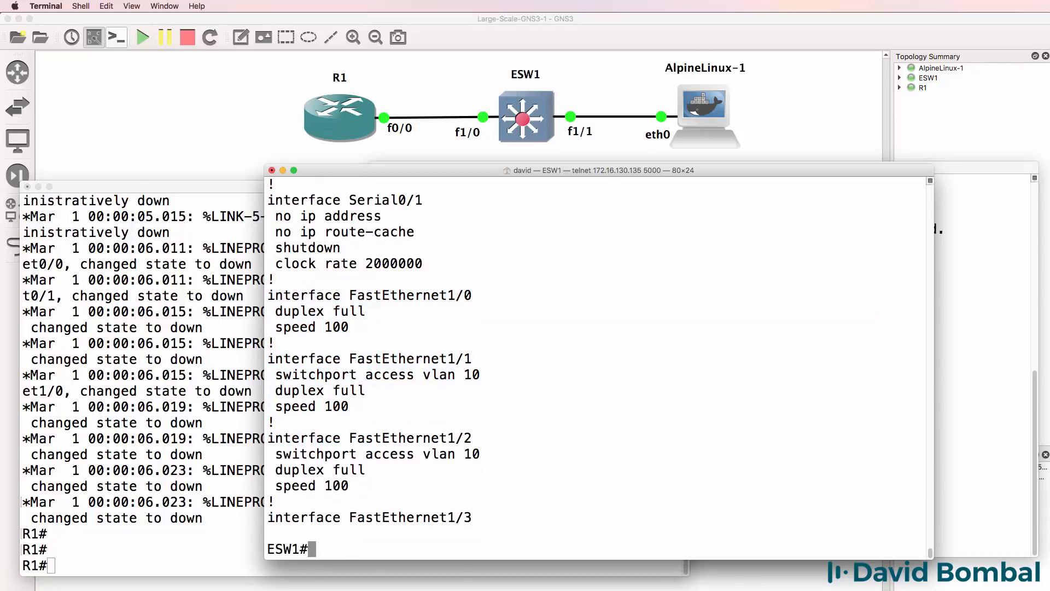
Check ESW1's CDP neighbours and interface summary for f1/0 and f1/1 status.
{"action": "type", "text": "sh cdp nei"}
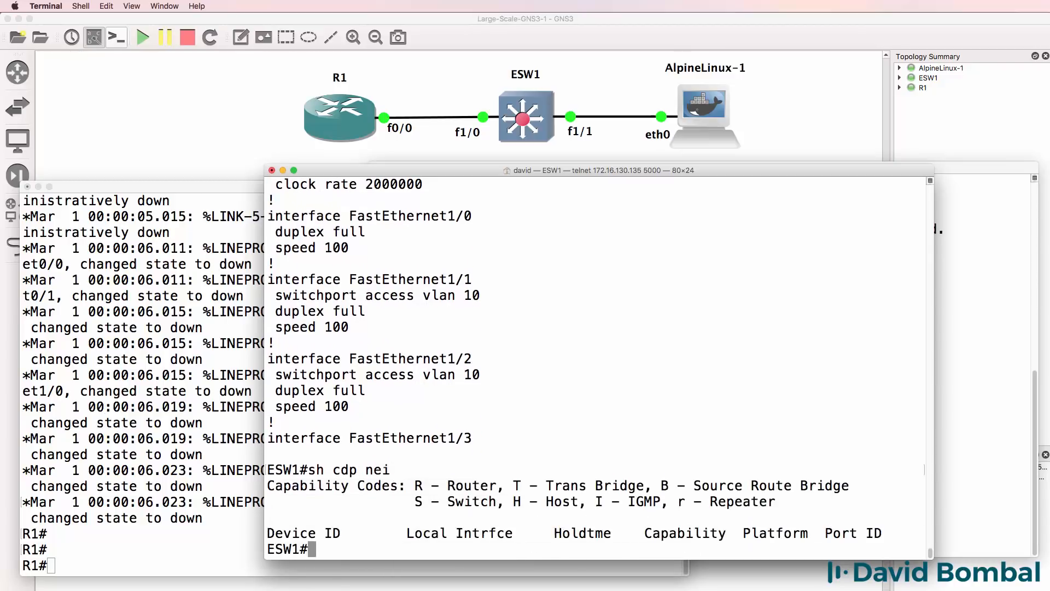
{"action": "type", "text": "sh ip int brief"}
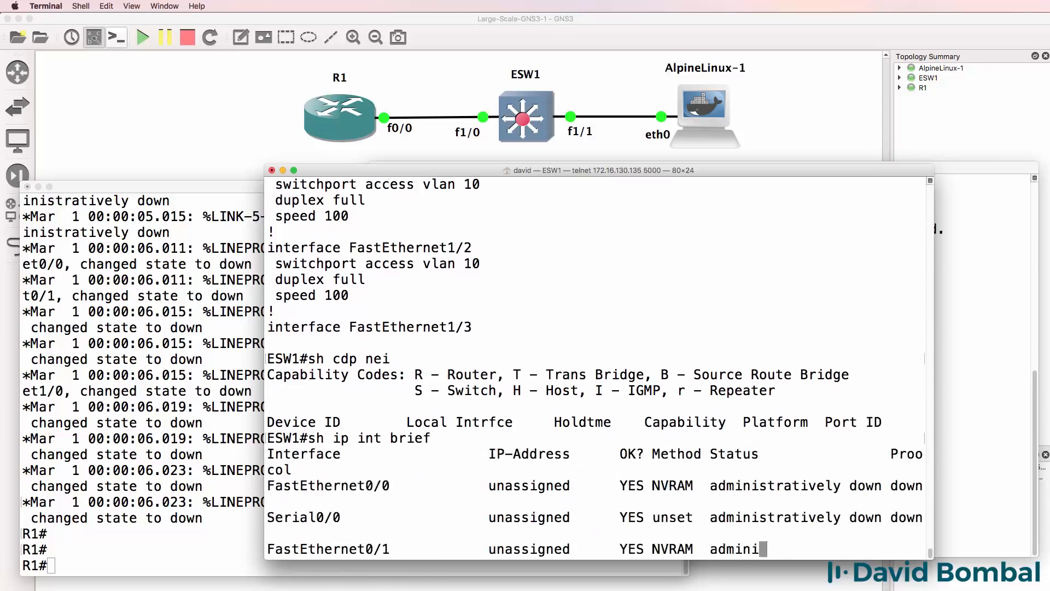
{"action": "key", "text": "Return"}
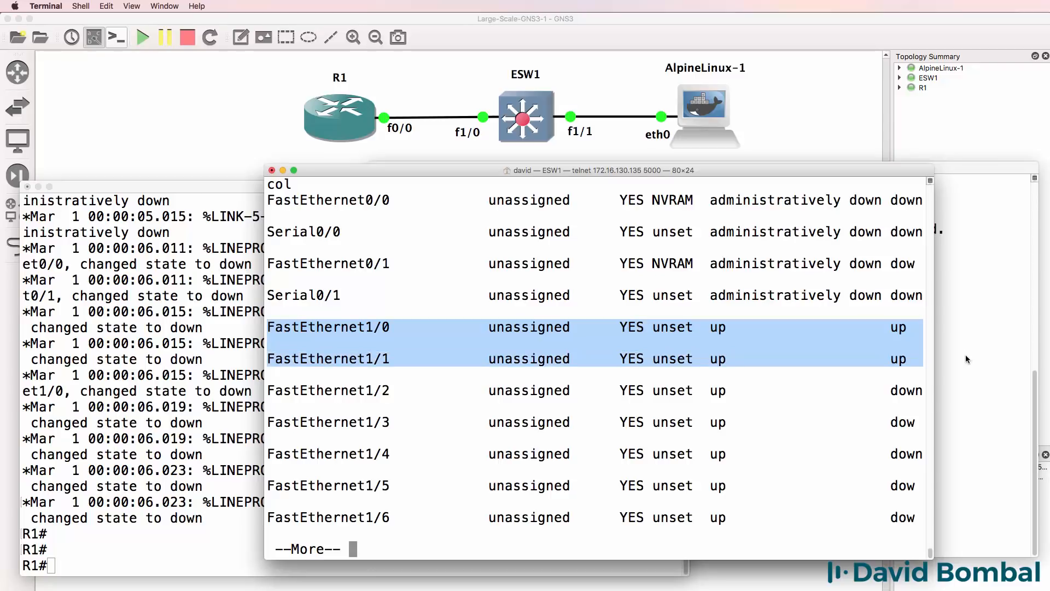
{"action": "key", "text": "space"}
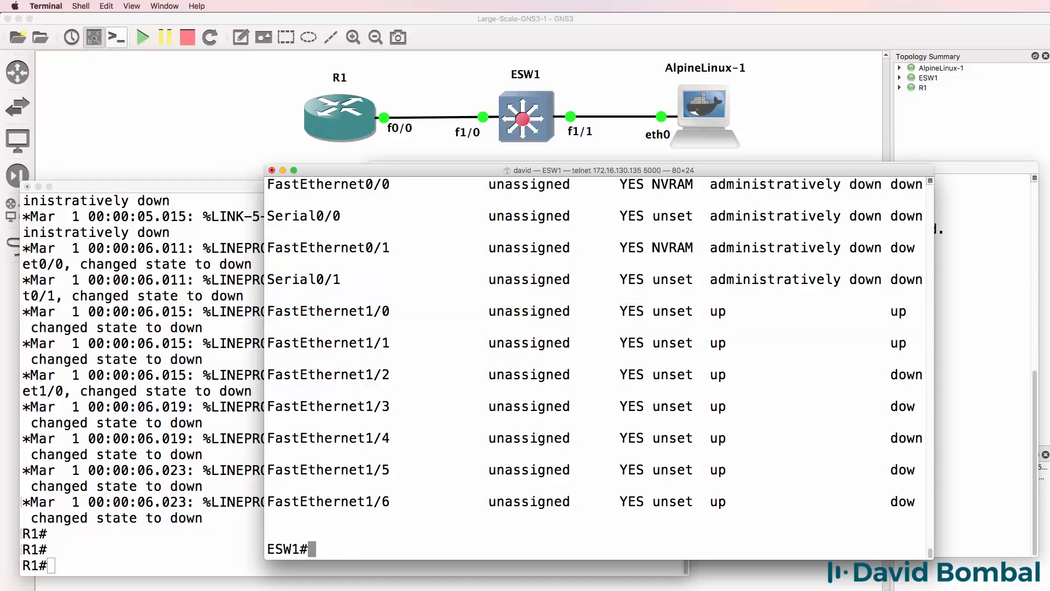
Show switchport details for f1/0 and f1/1 to check their access VLANs.
{"action": "type", "text": "s"}
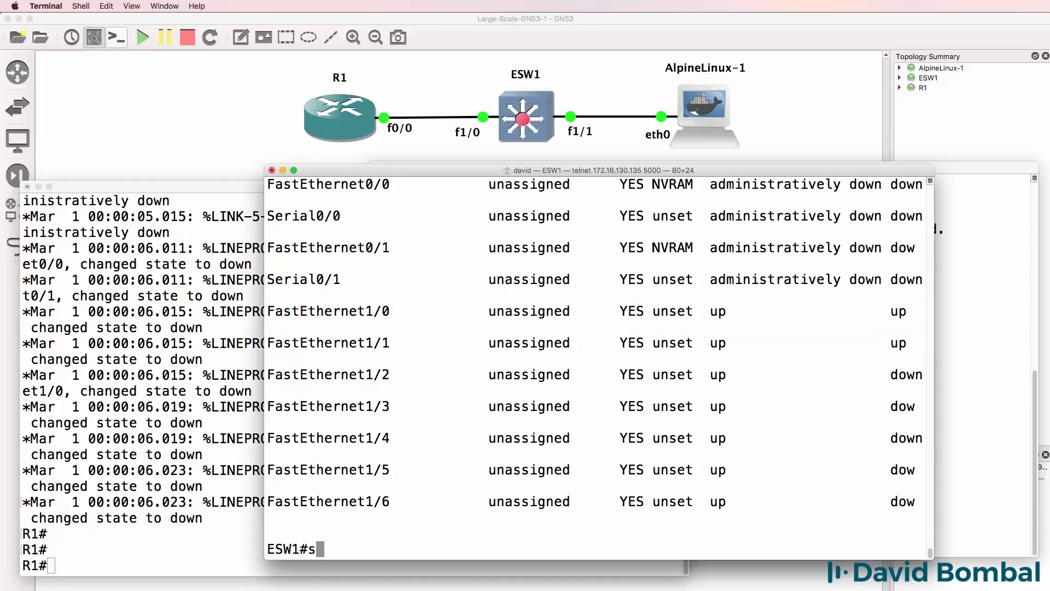
{"action": "type", "text": "h ing f1/0 sw"}
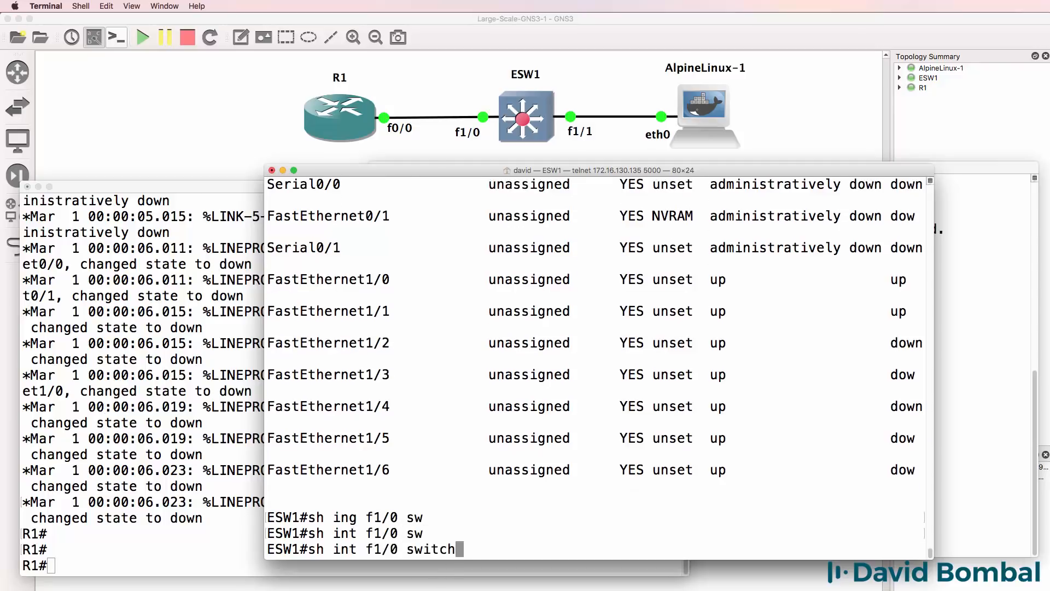
{"action": "key", "text": "Return"}
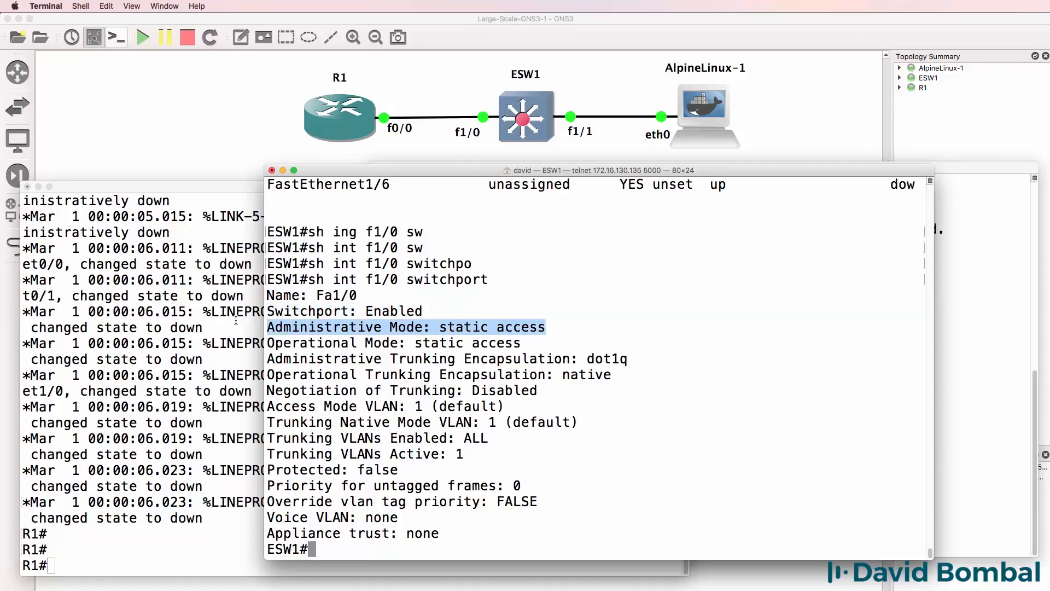
{"action": "mouse_move", "coordinate": [533, 347]}
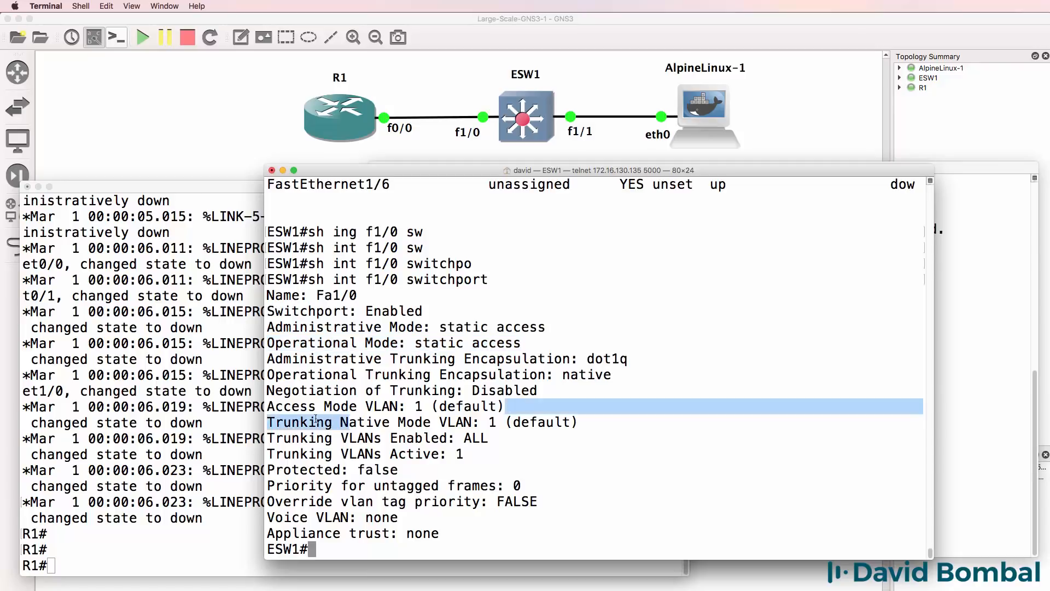
{"action": "type", "text": "sh int f1/0 switchport"}
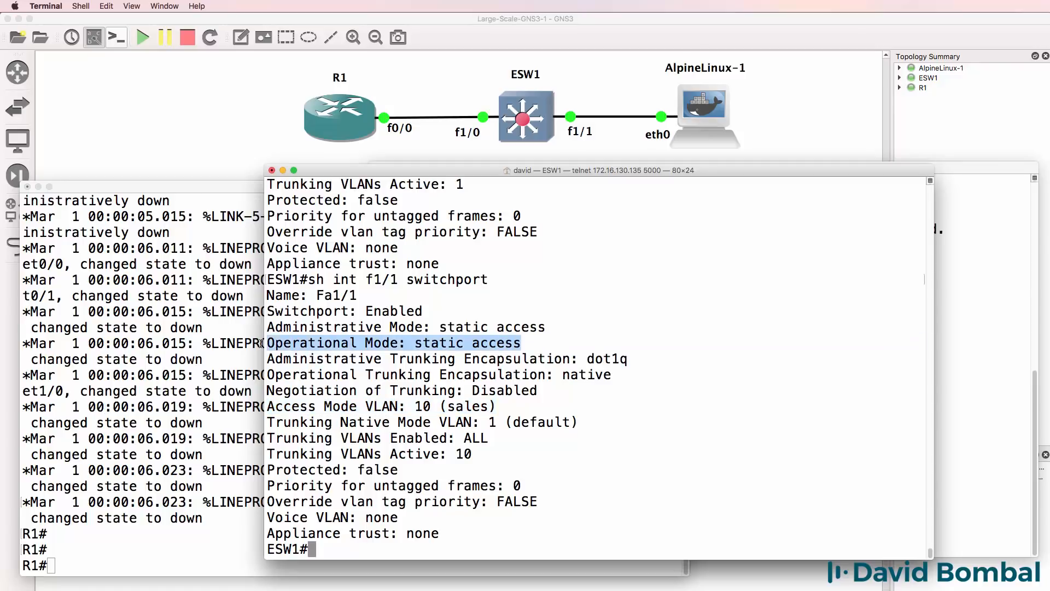
{"action": "mouse_move", "coordinate": [979, 197]}
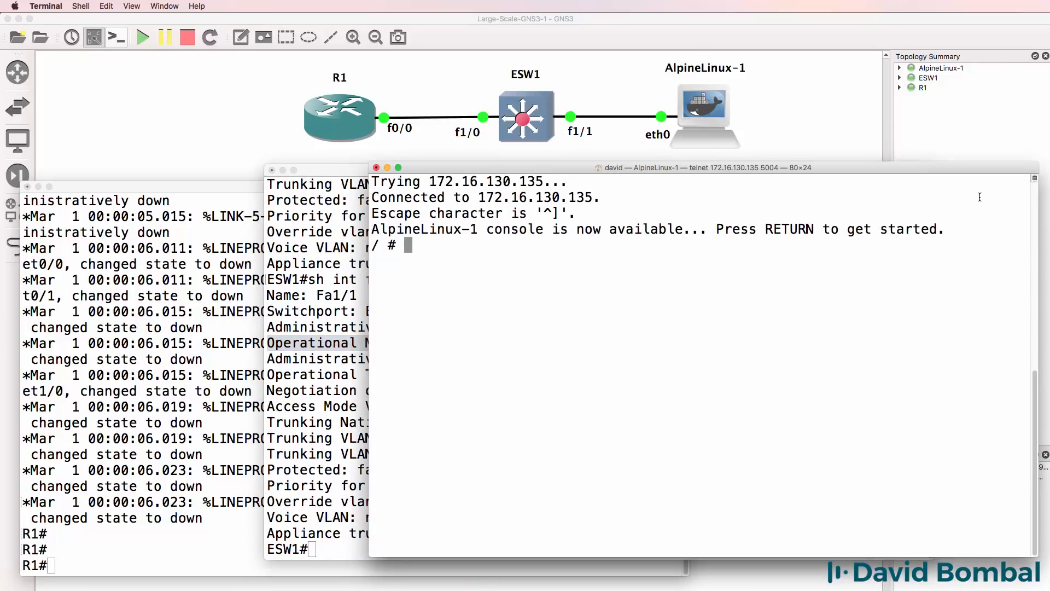
Try opening /etc/network/interfaces in nano and vi.
{"action": "type", "text": "nan"}
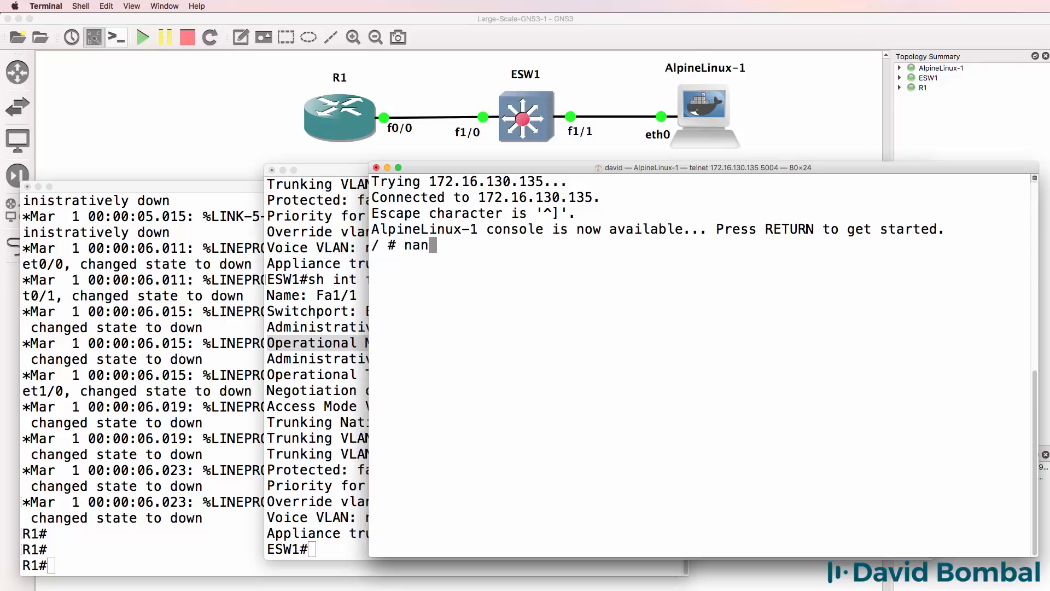
{"action": "type", "text": "o /etc/"}
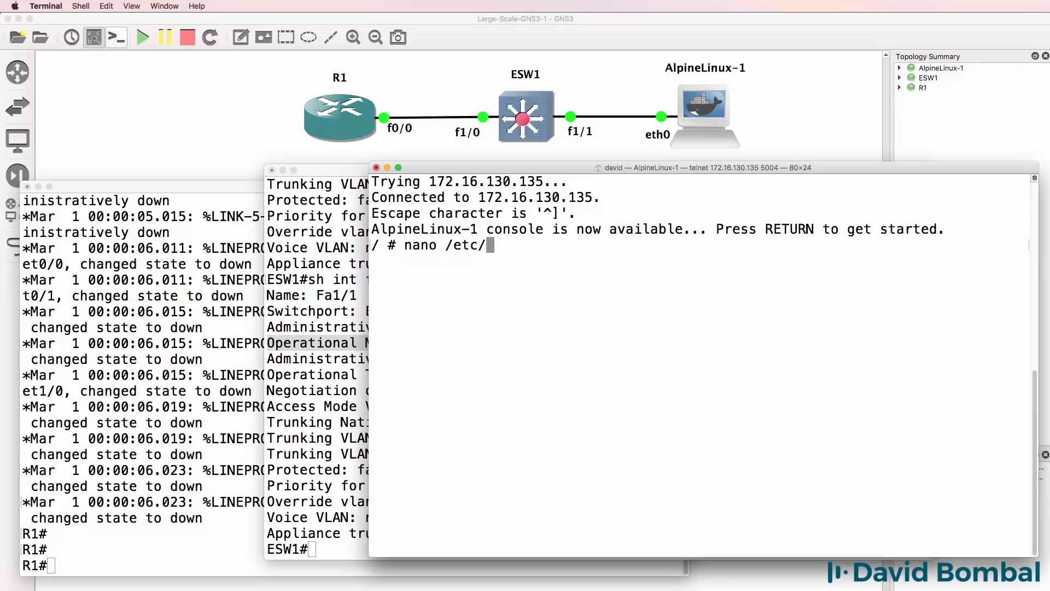
{"action": "type", "text": "network/"}
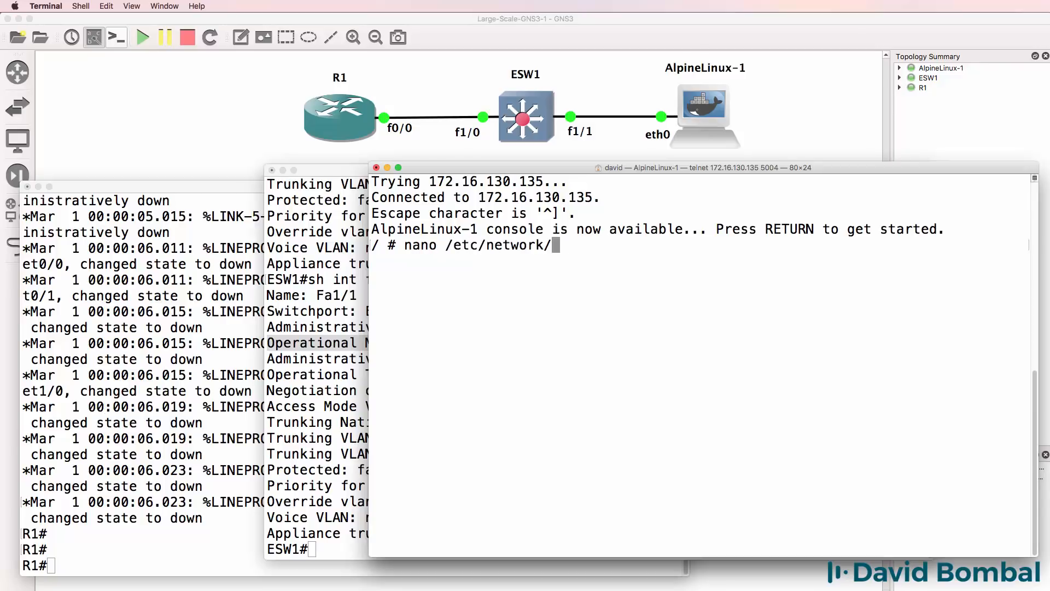
{"action": "type", "text": "interfaces"}
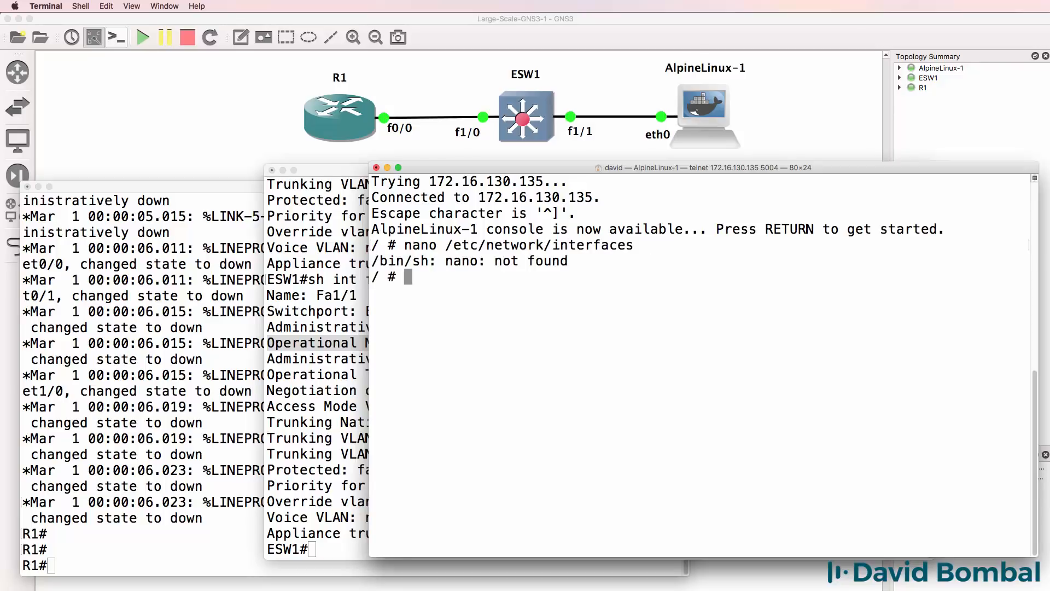
{"action": "type", "text": "vanano /etc/network/interfaces"}
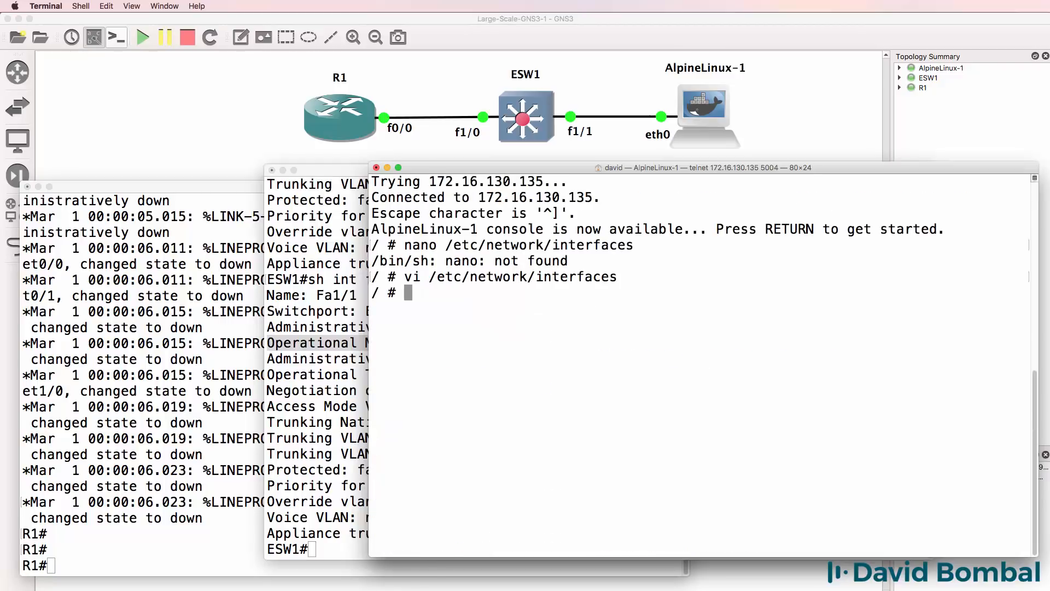
Print /etc/network/interfaces with cat to view the eth0 DHCP setup.
{"action": "type", "text": "cat"}
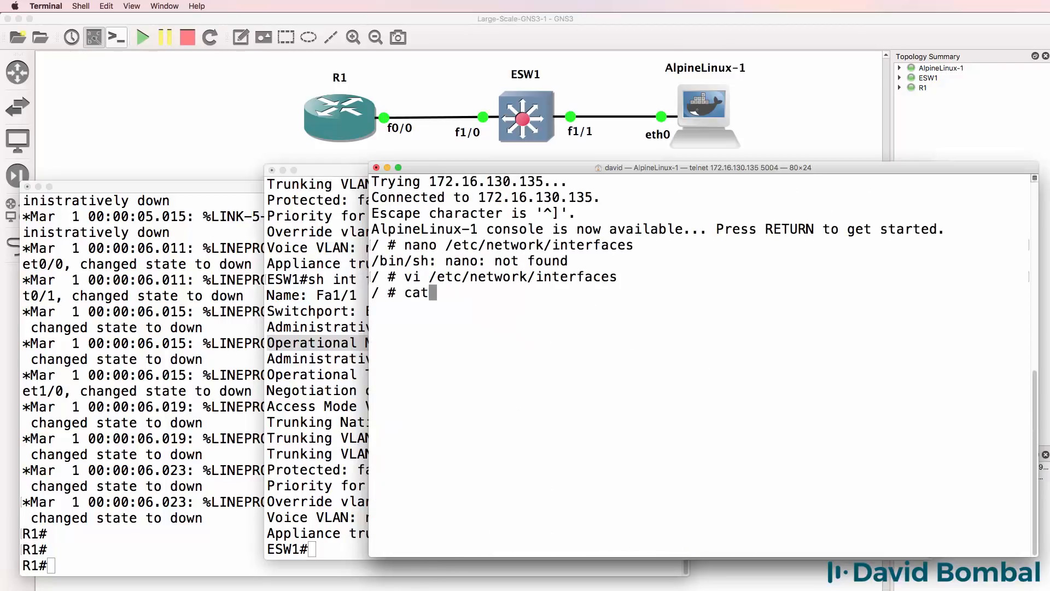
{"action": "type", "text": "/et"}
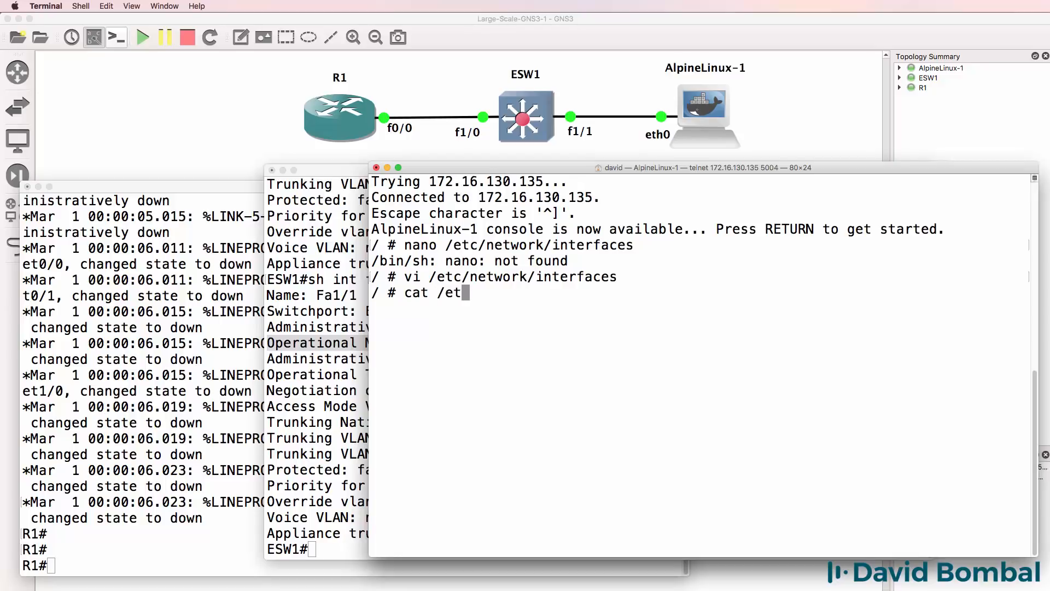
{"action": "type", "text": "c/network/interfaces"}
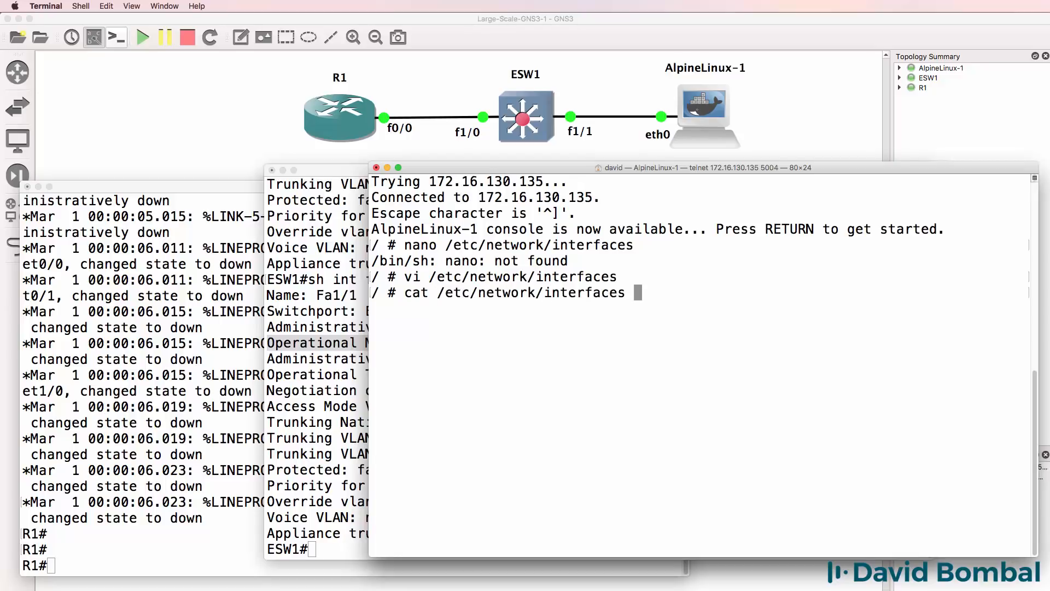
{"action": "key", "text": "Return"}
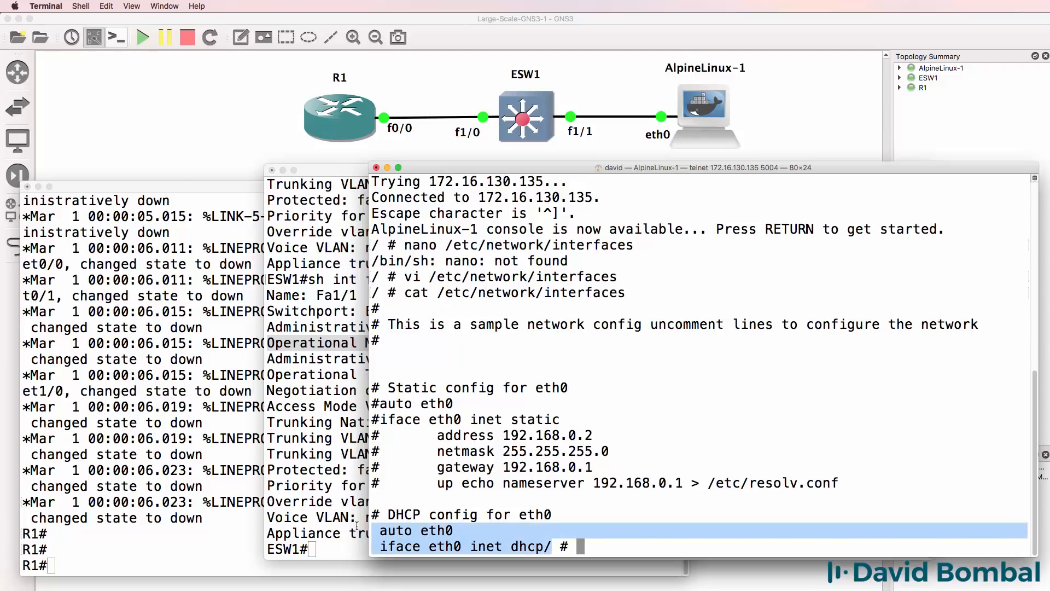
{"action": "right_click", "coordinate": [705, 101]}
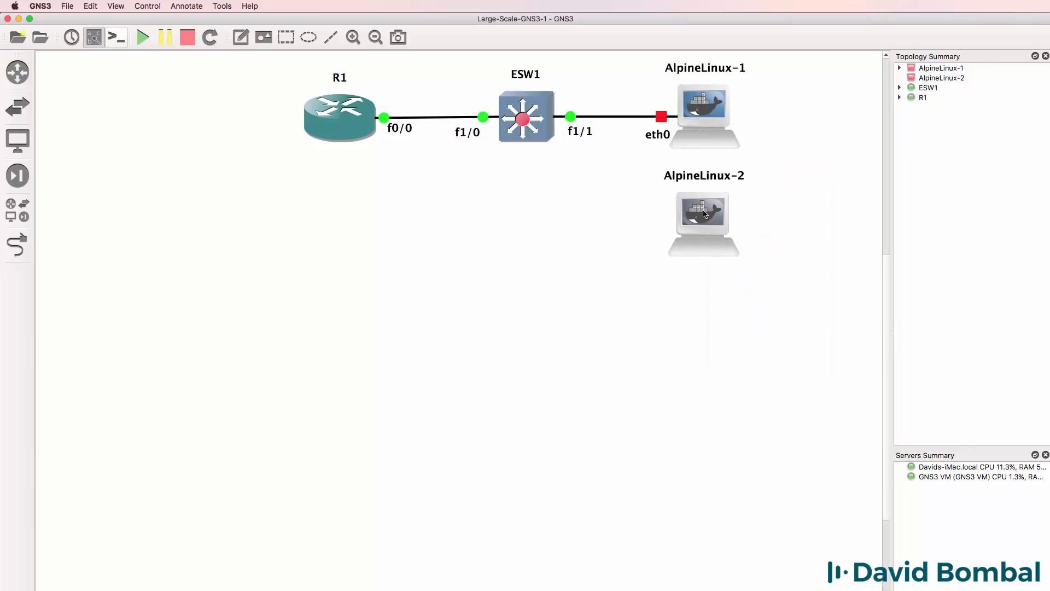
Duplicate AlpineLinux-2 and AlpineLinux-3 to create AlpineLinux-3 and AlpineLinux-4.
{"action": "right_click", "coordinate": [703, 213]}
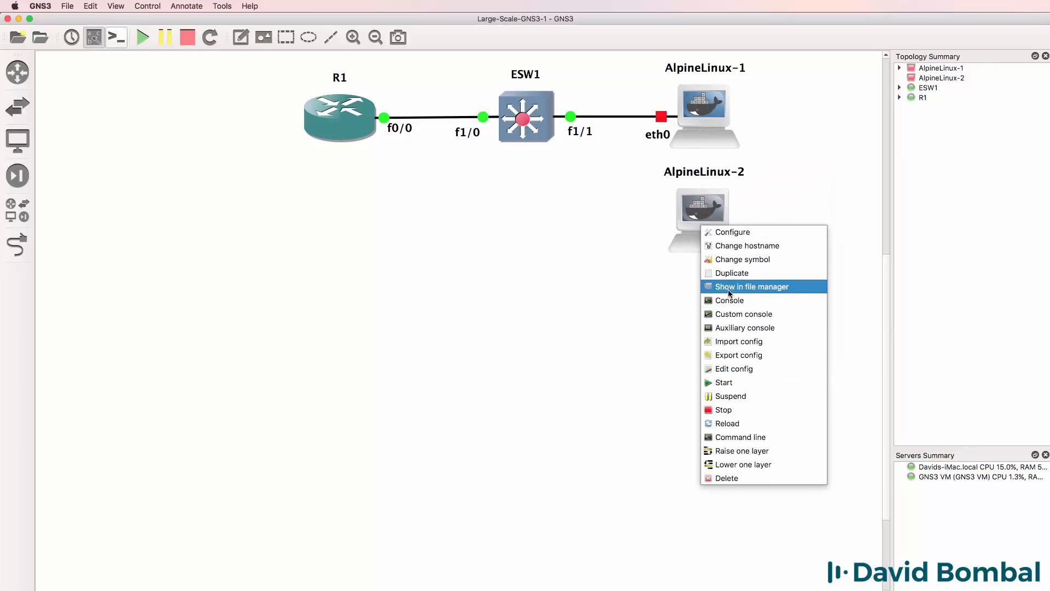
{"action": "left_click", "coordinate": [737, 273]}
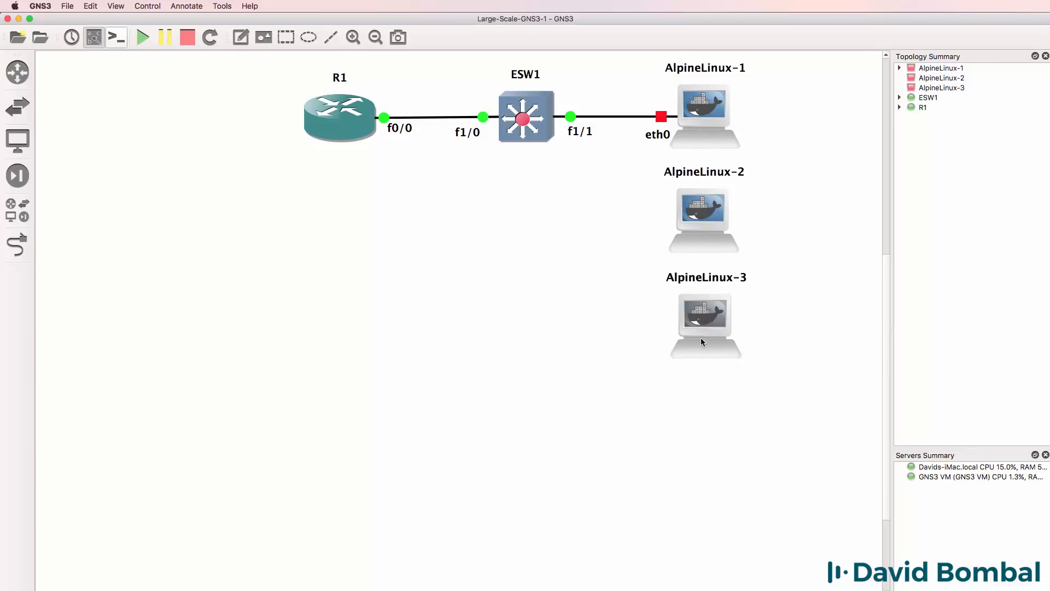
{"action": "right_click", "coordinate": [702, 341]}
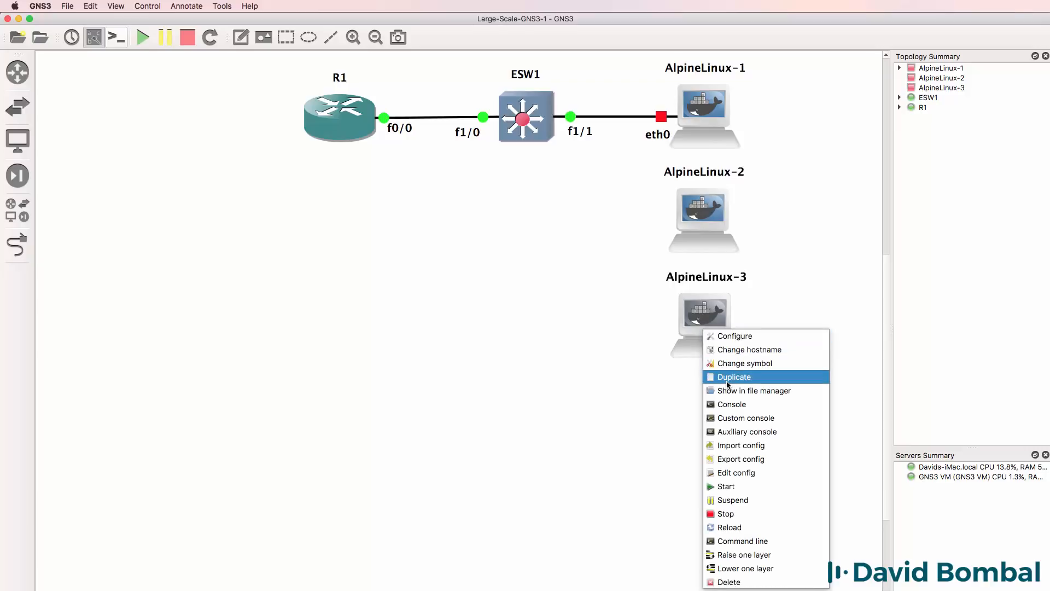
{"action": "left_click", "coordinate": [734, 377]}
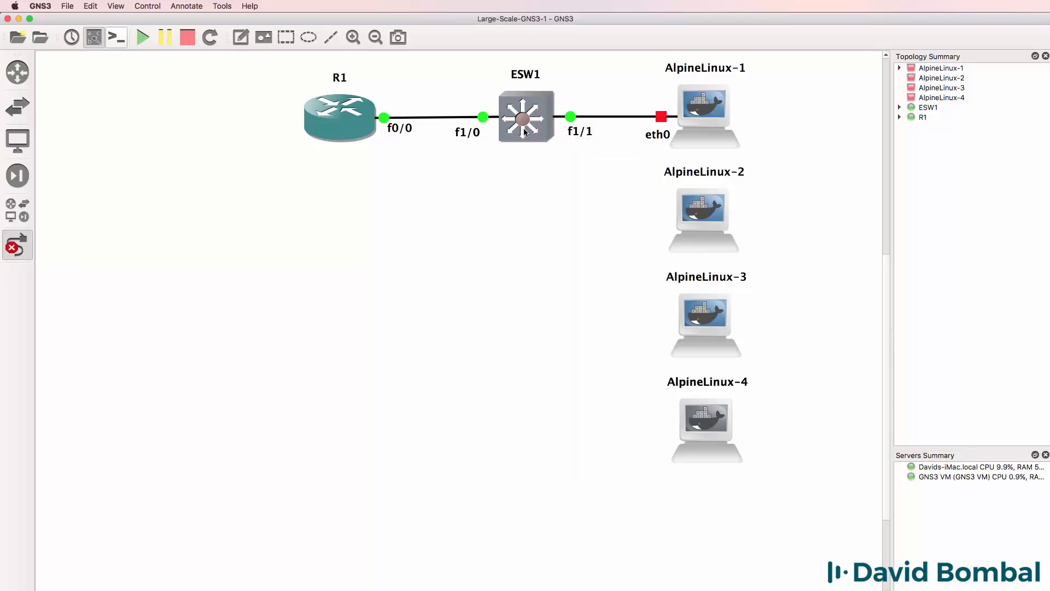
{"action": "left_click", "coordinate": [703, 219]}
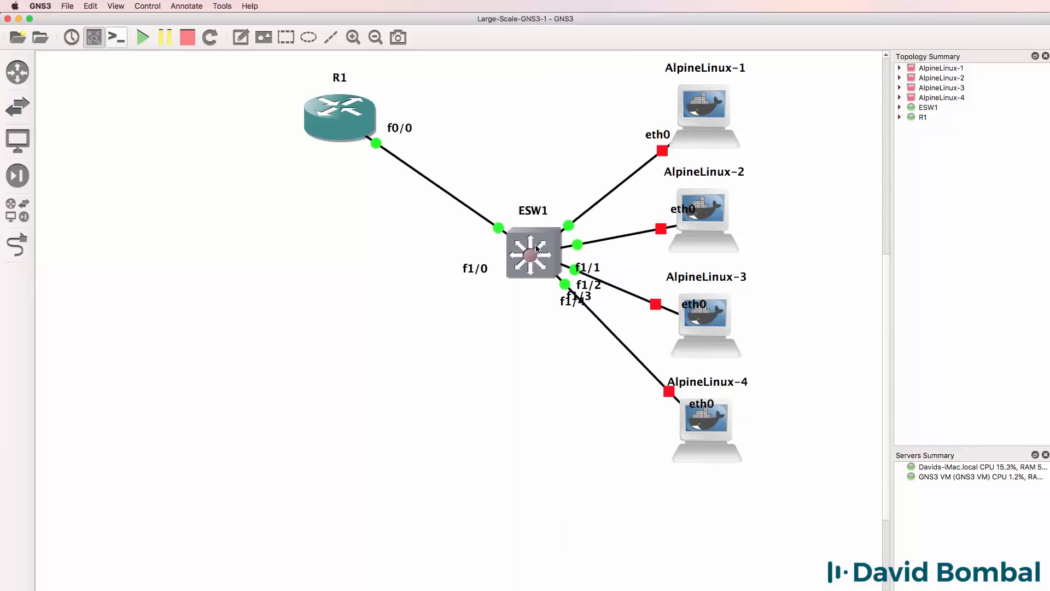
Drag ESW1 further left and move R1 down level with it.
{"action": "left_click_drag", "start_coordinate": [533, 252], "coordinate": [496, 266]}
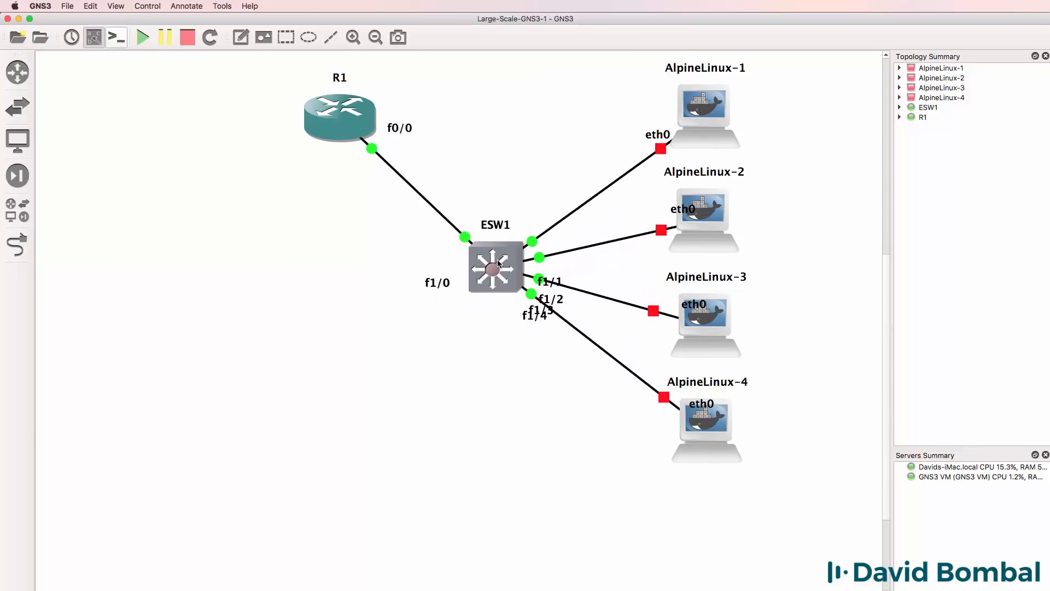
{"action": "left_click_drag", "start_coordinate": [340, 116], "coordinate": [322, 266]}
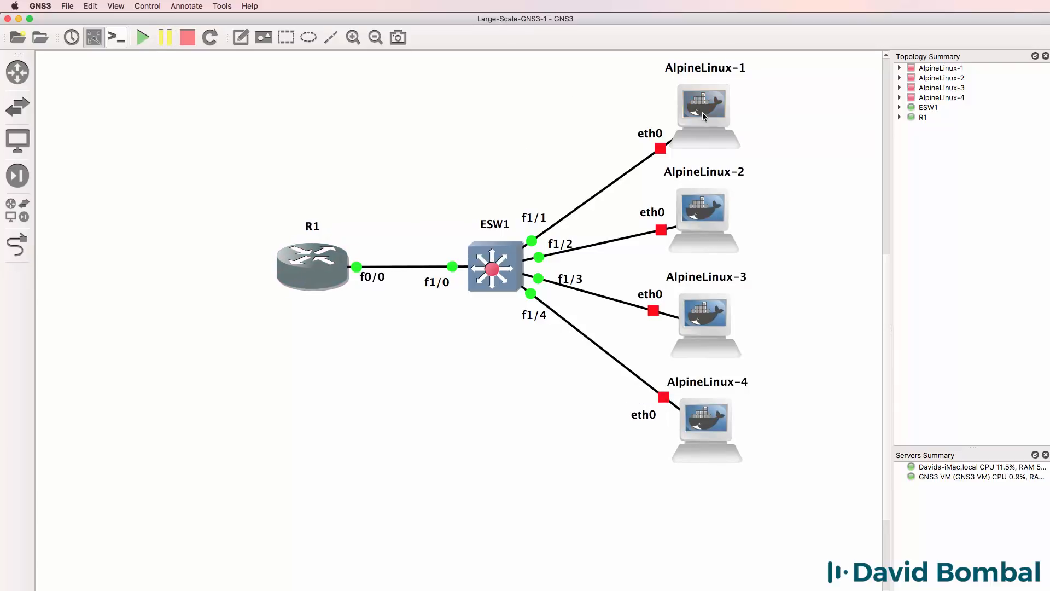
{"action": "mouse_move", "coordinate": [712, 198]}
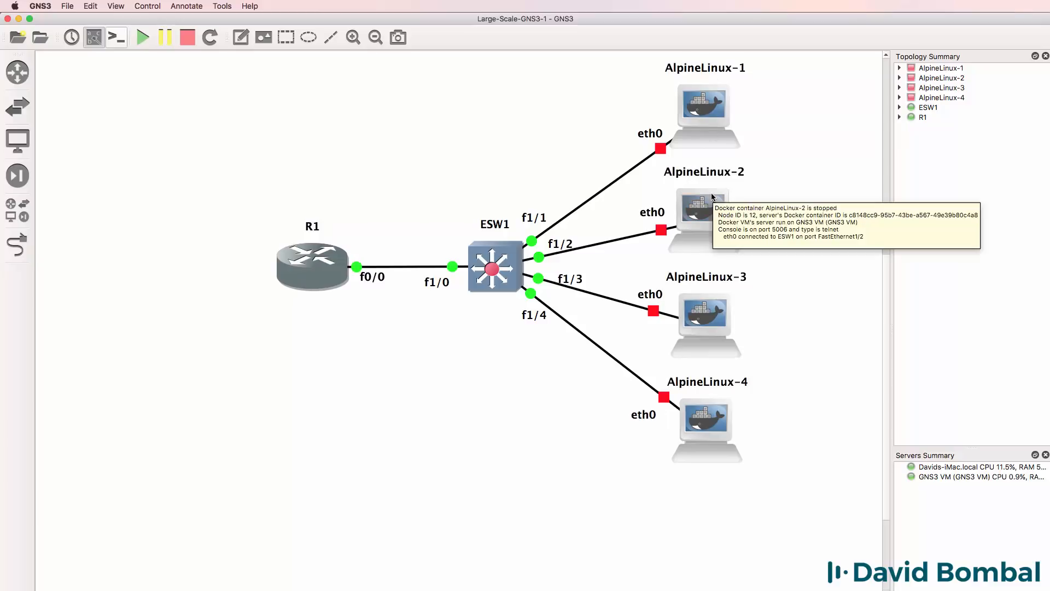
{"action": "mouse_move", "coordinate": [170, 192]}
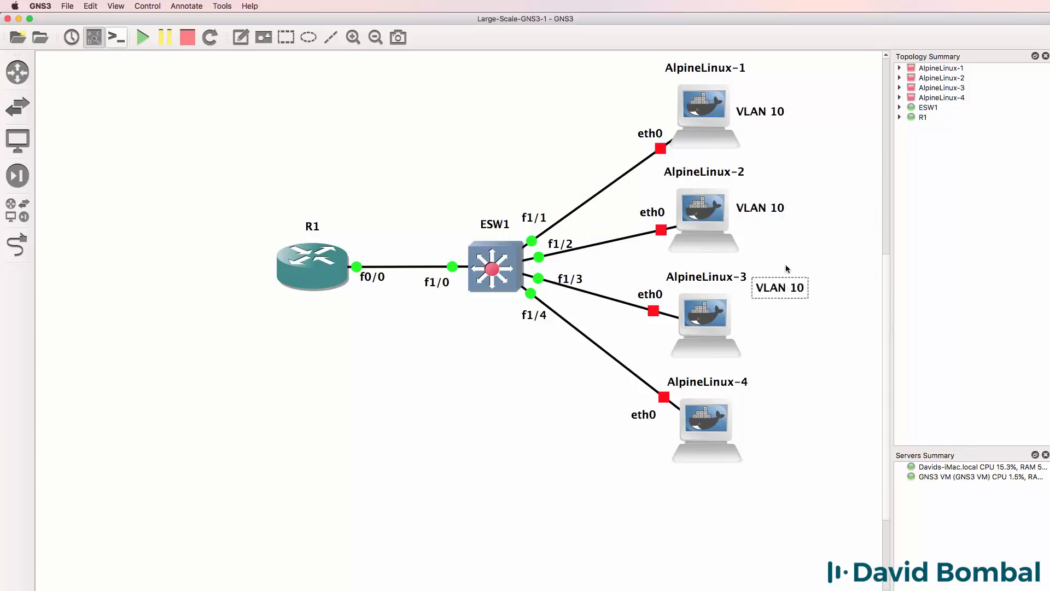
Label AlpineLinux-3 'VLAN 20' and AlpineLinux-4 'VLAN 30'.
{"action": "type", "text": "VLAN 20"}
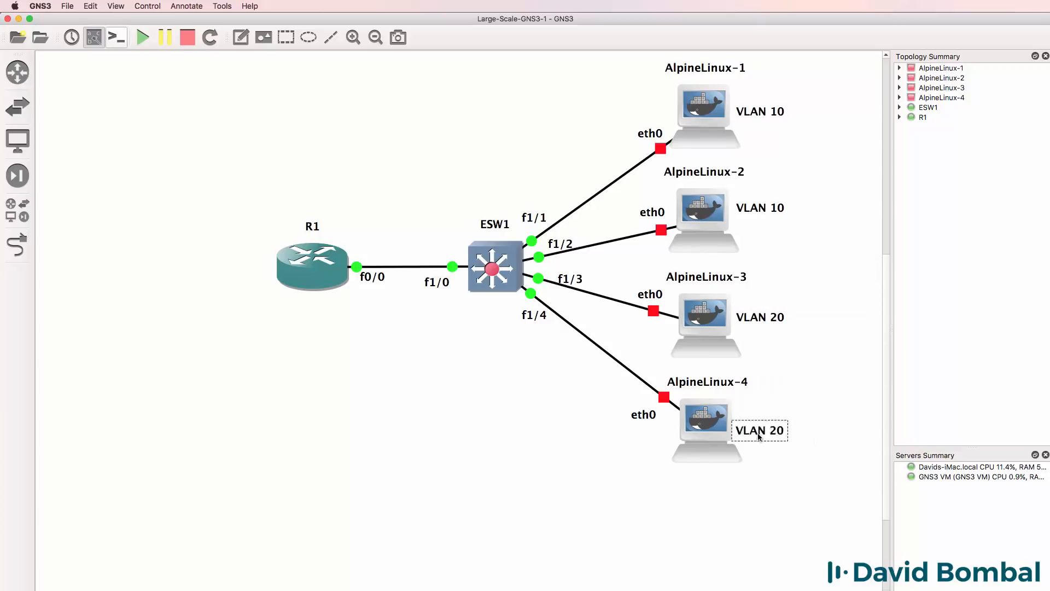
{"action": "double_click", "coordinate": [759, 430]}
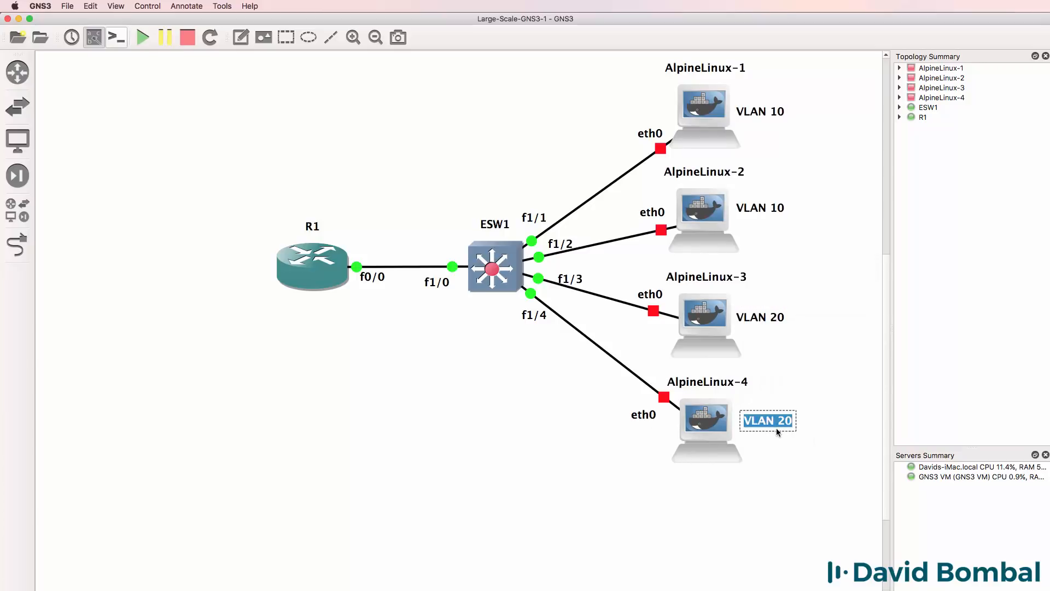
{"action": "type", "text": "VLAN 30"}
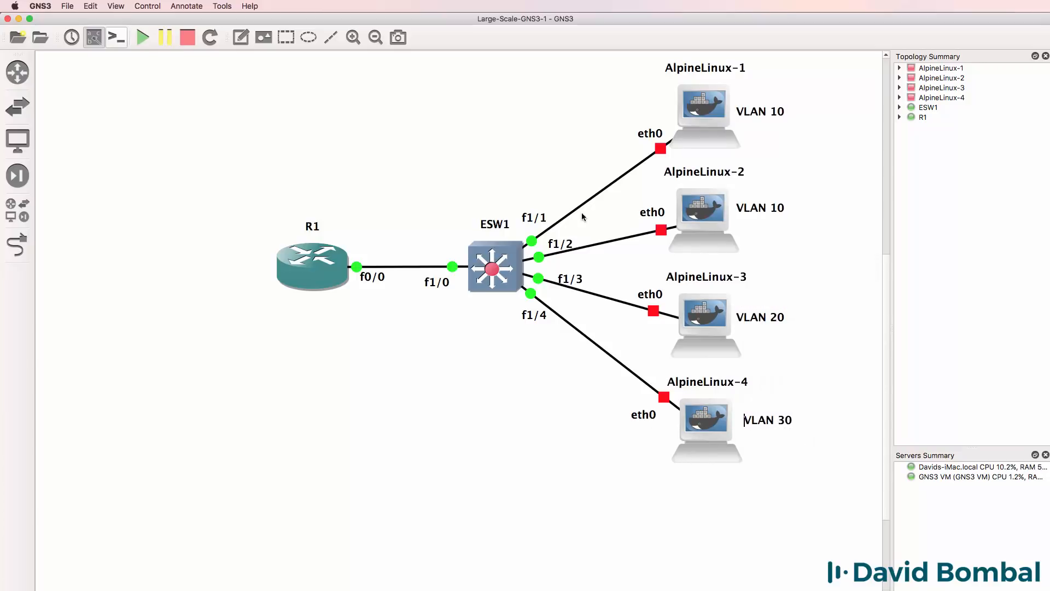
{"action": "left_click", "coordinate": [595, 248]}
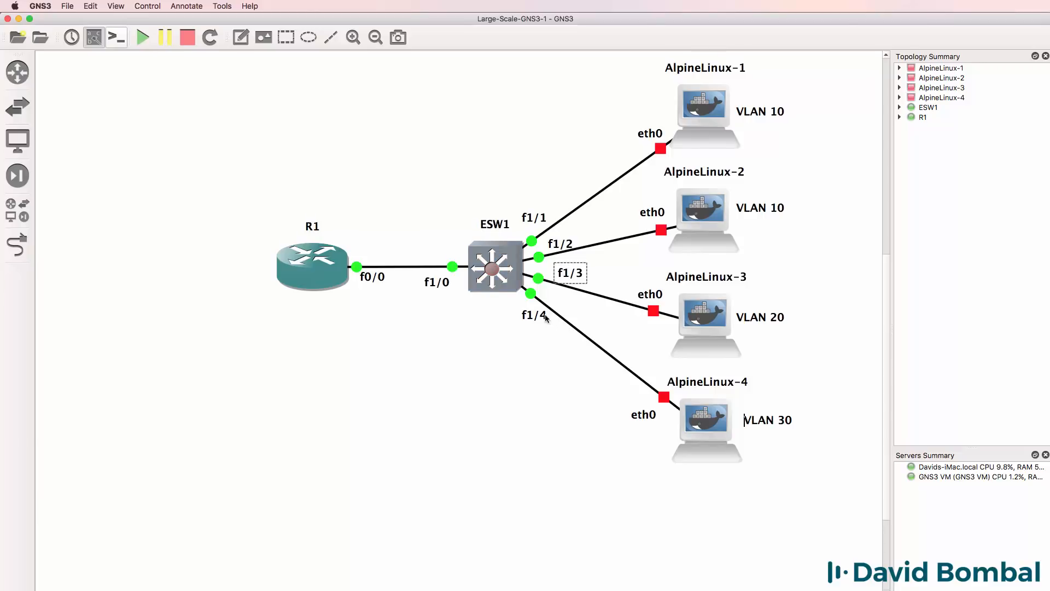
{"action": "double_click", "coordinate": [768, 419]}
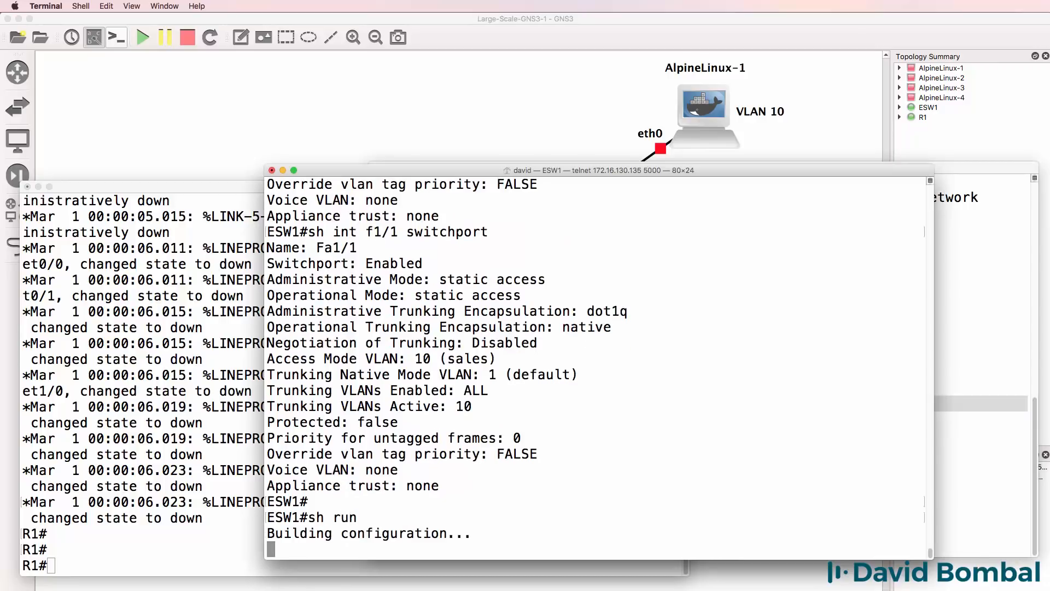
Review ESW1's running config, then make f1/3 an access port in VLAN 20.
{"action": "scroll", "scroll_direction": "down", "scroll_amount": 3}
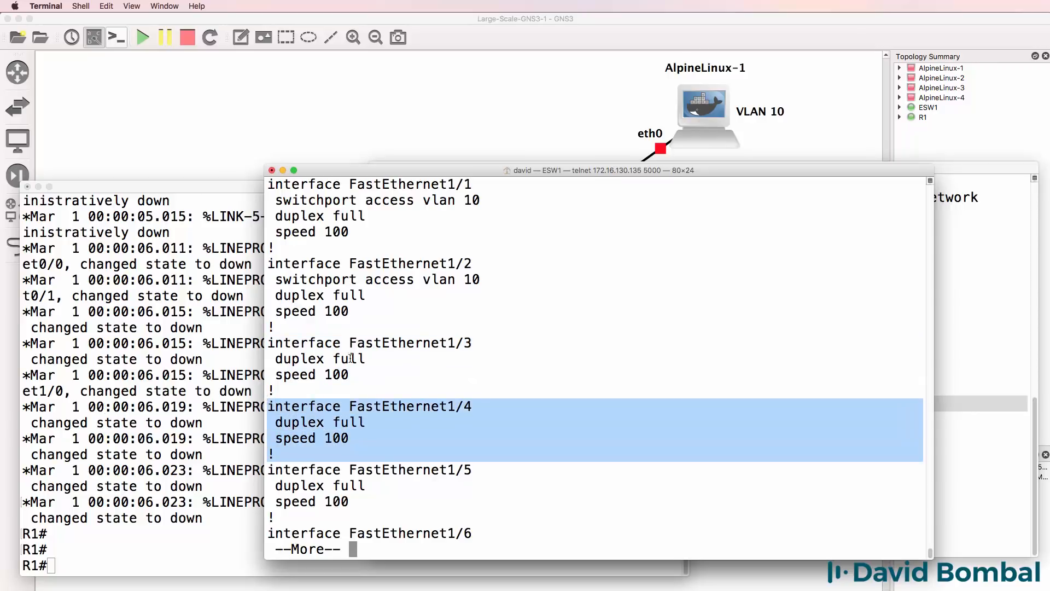
{"action": "type", "text": "conf t"}
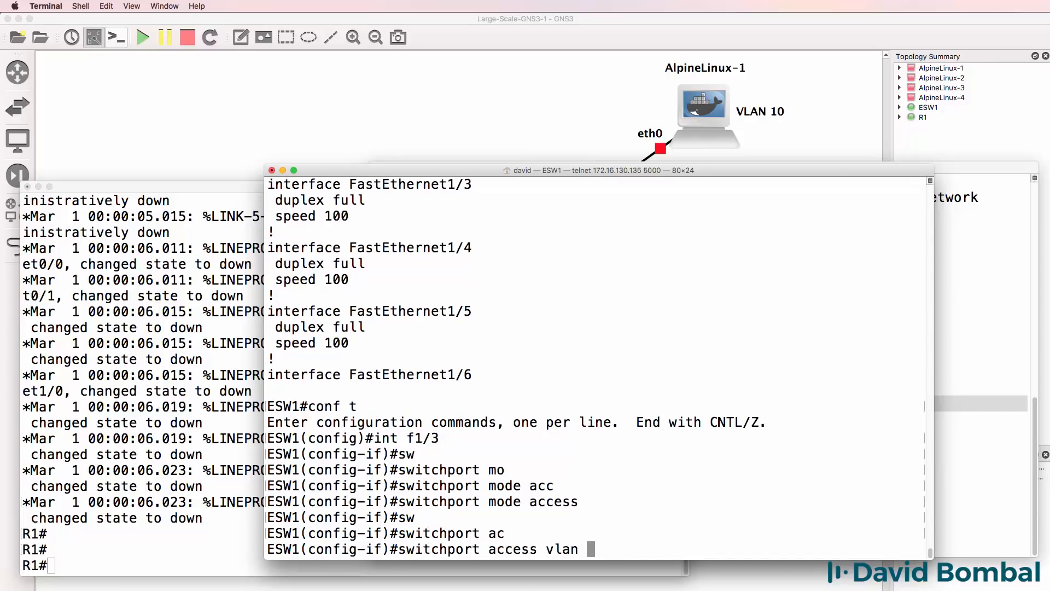
{"action": "type", "text": "20"}
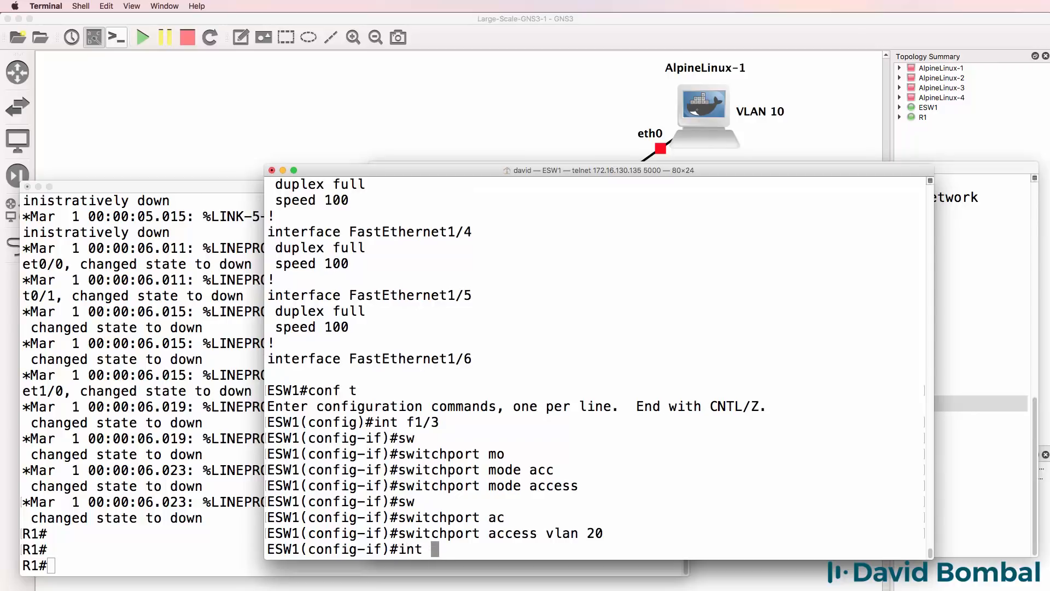